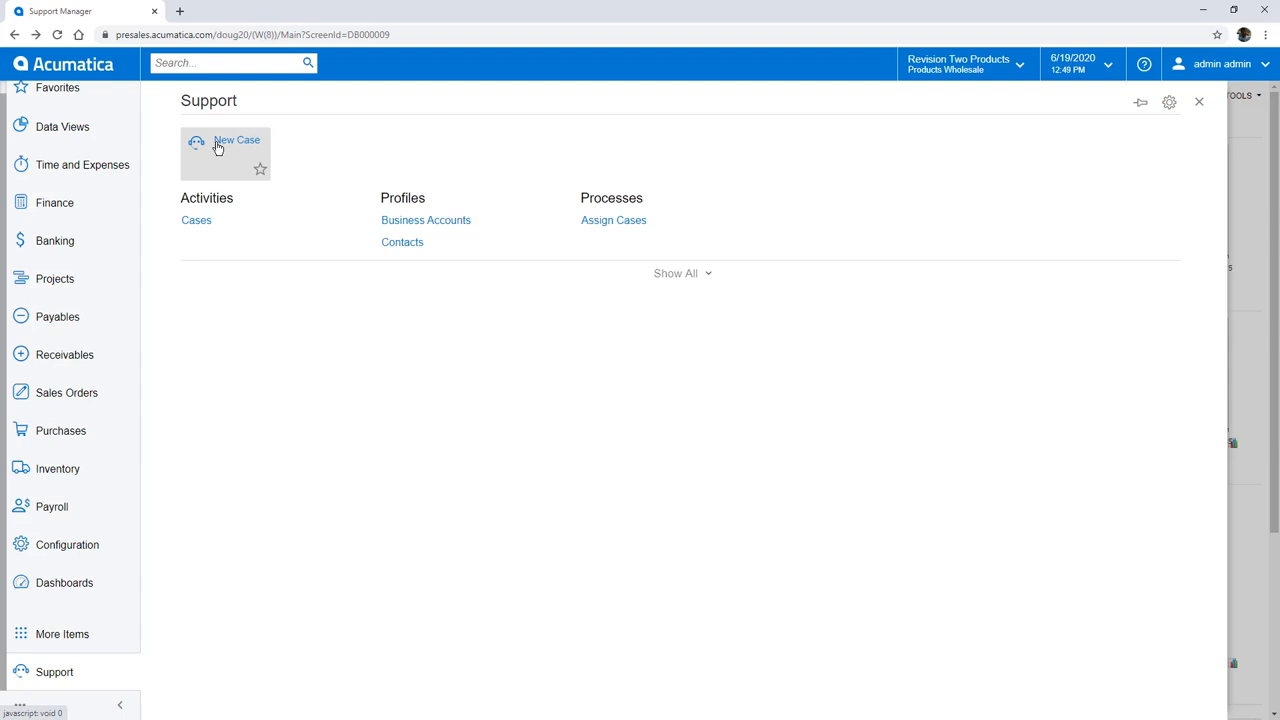
left_click(236, 140)
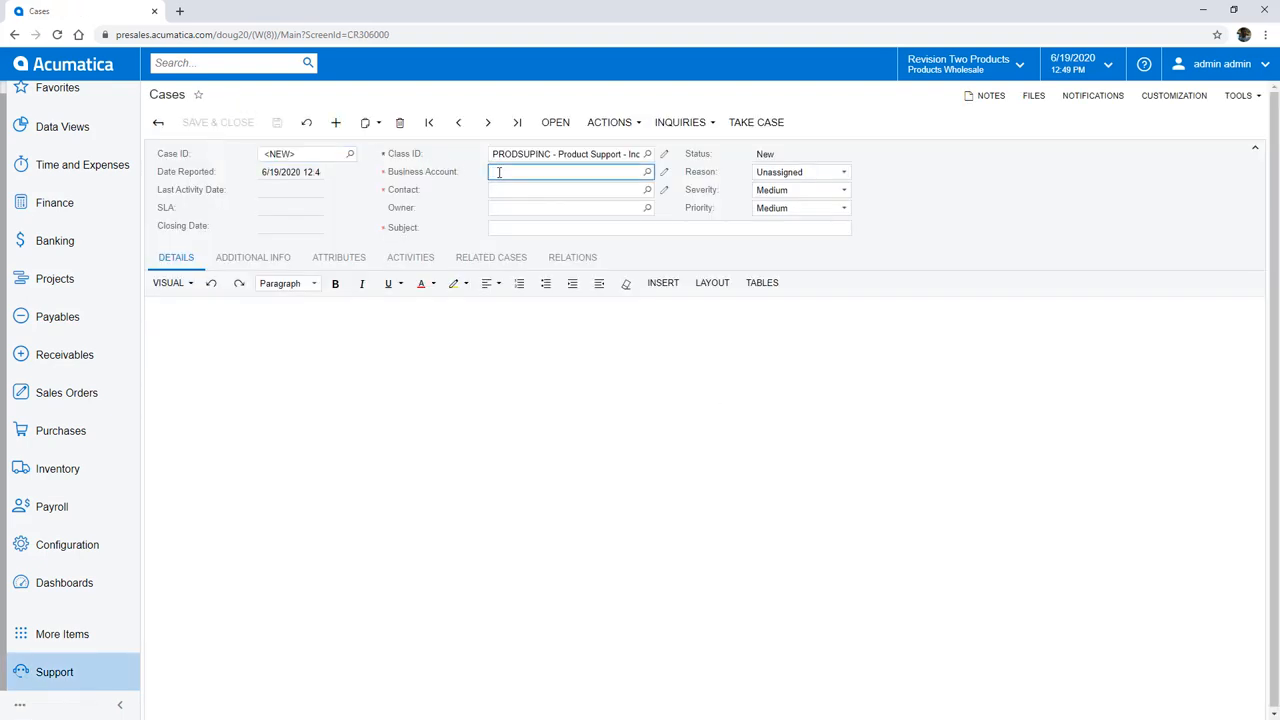
type("am")
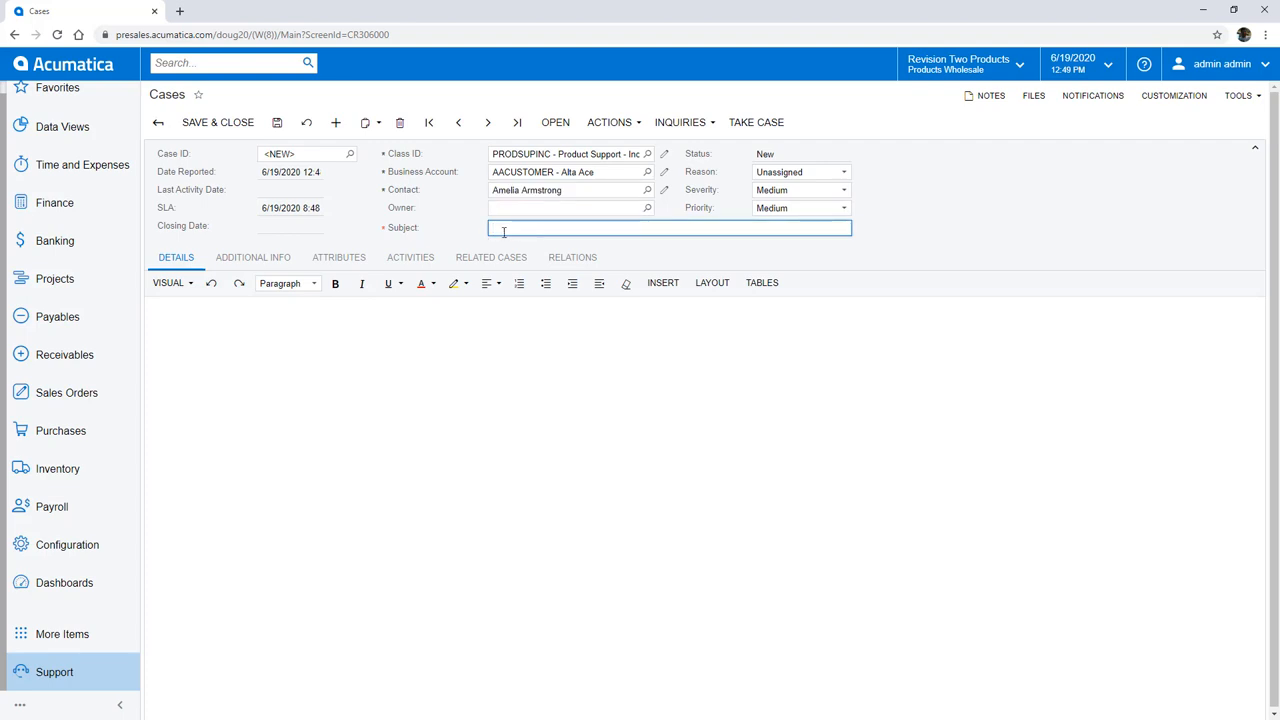
type("AC issue for video")
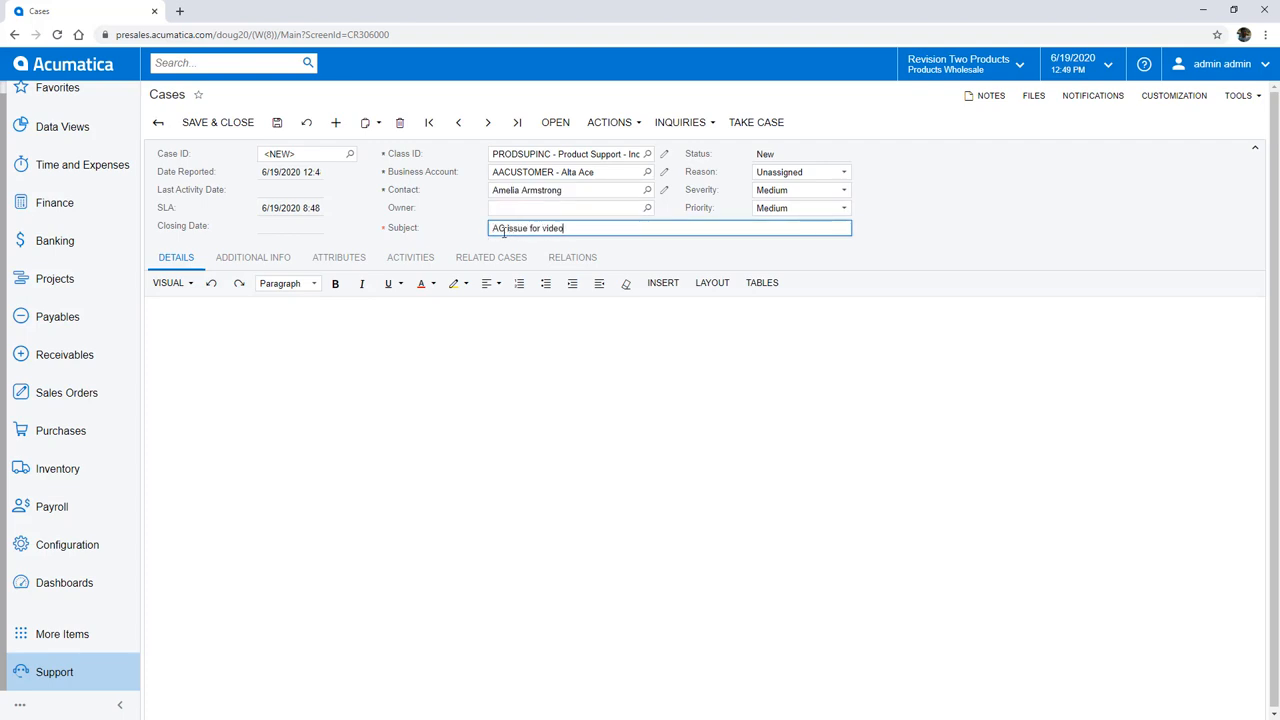
type("AC unit making strange noises")
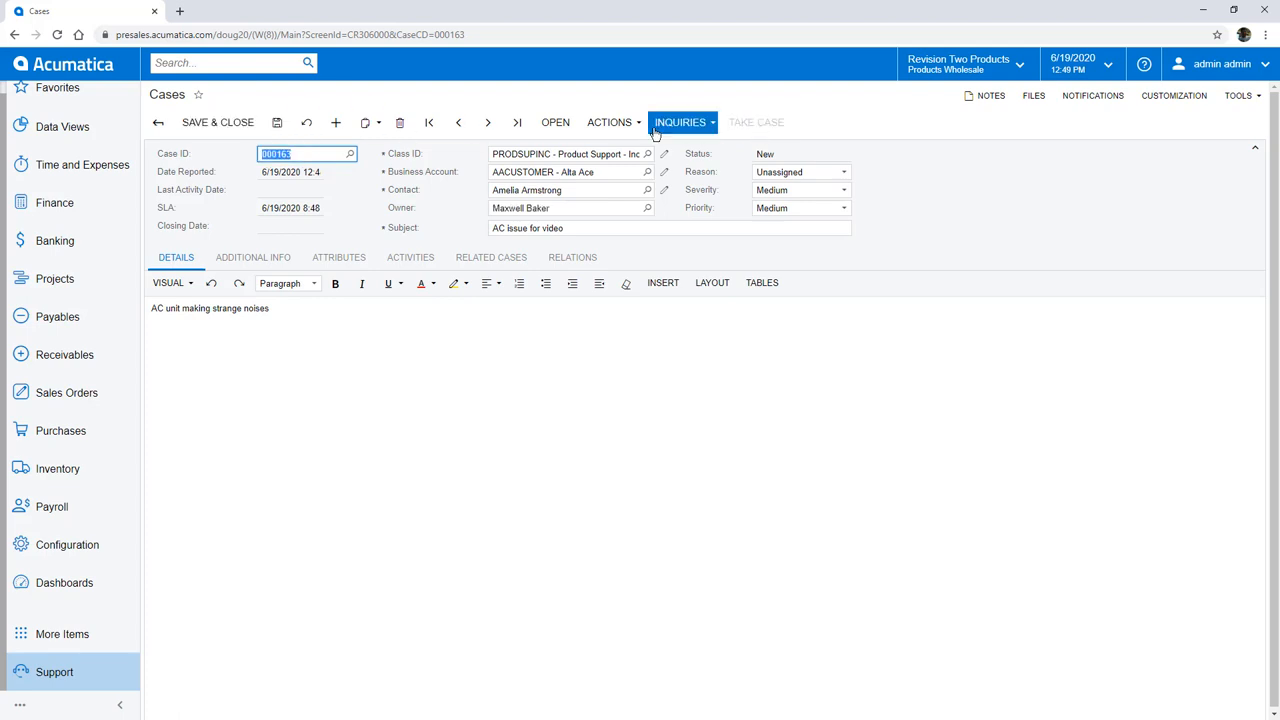
Take ownership of the saved case and bring up its actions list.
left_click(556, 122)
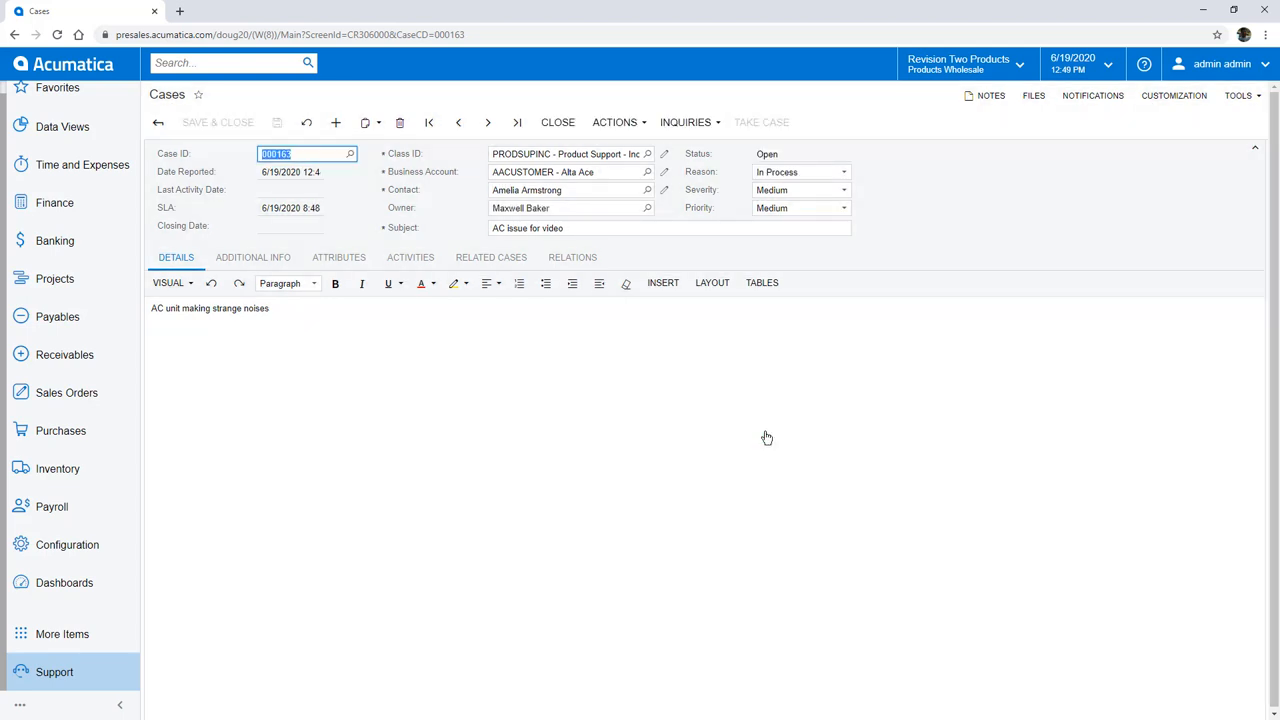
left_click(616, 122)
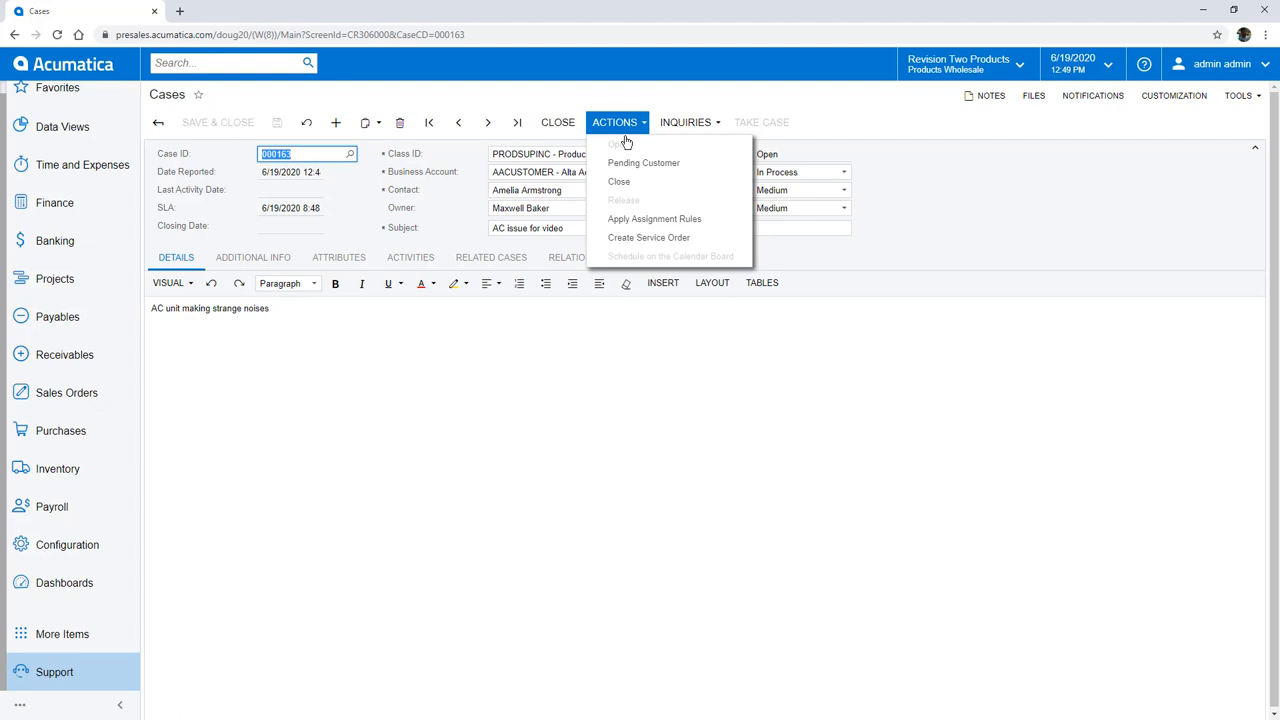
Create a service order from the case and confirm the dialog.
left_click(648, 236)
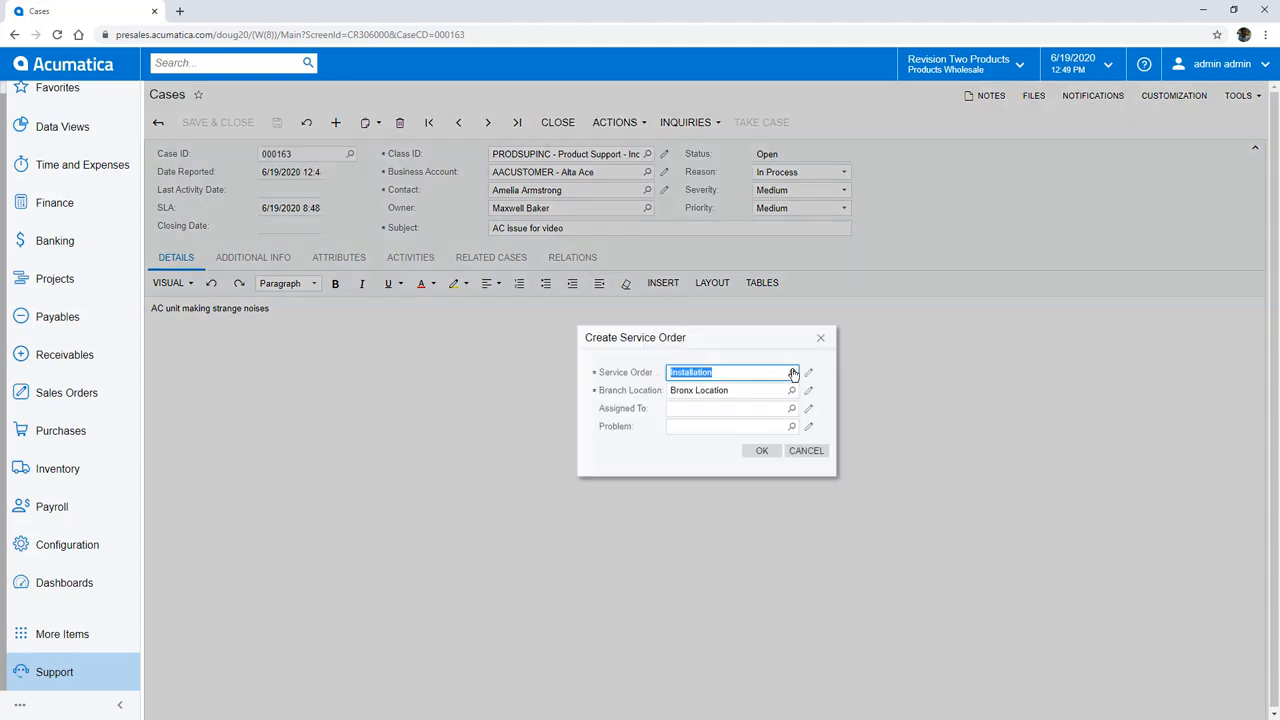
left_click(792, 426)
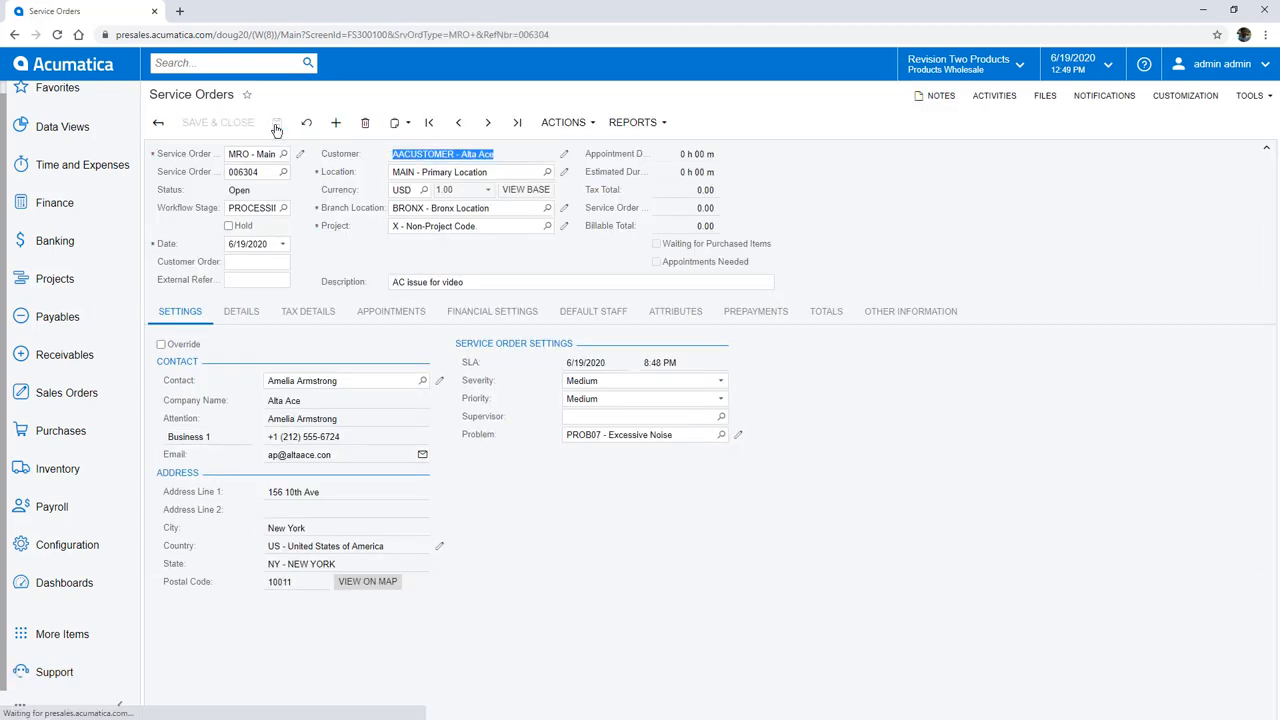
Add an Air Conditioner Repair Service line targeting equipment SME00005 and view that equipment record.
left_click(240, 312)
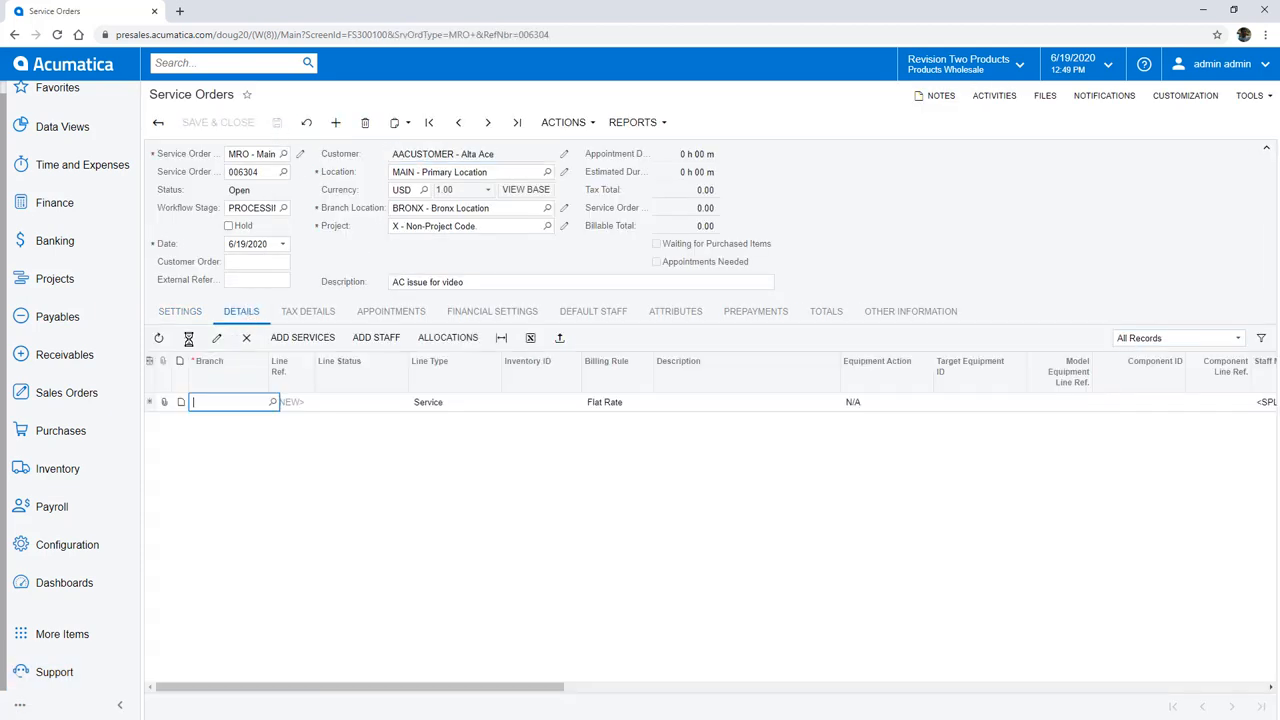
type("repa")
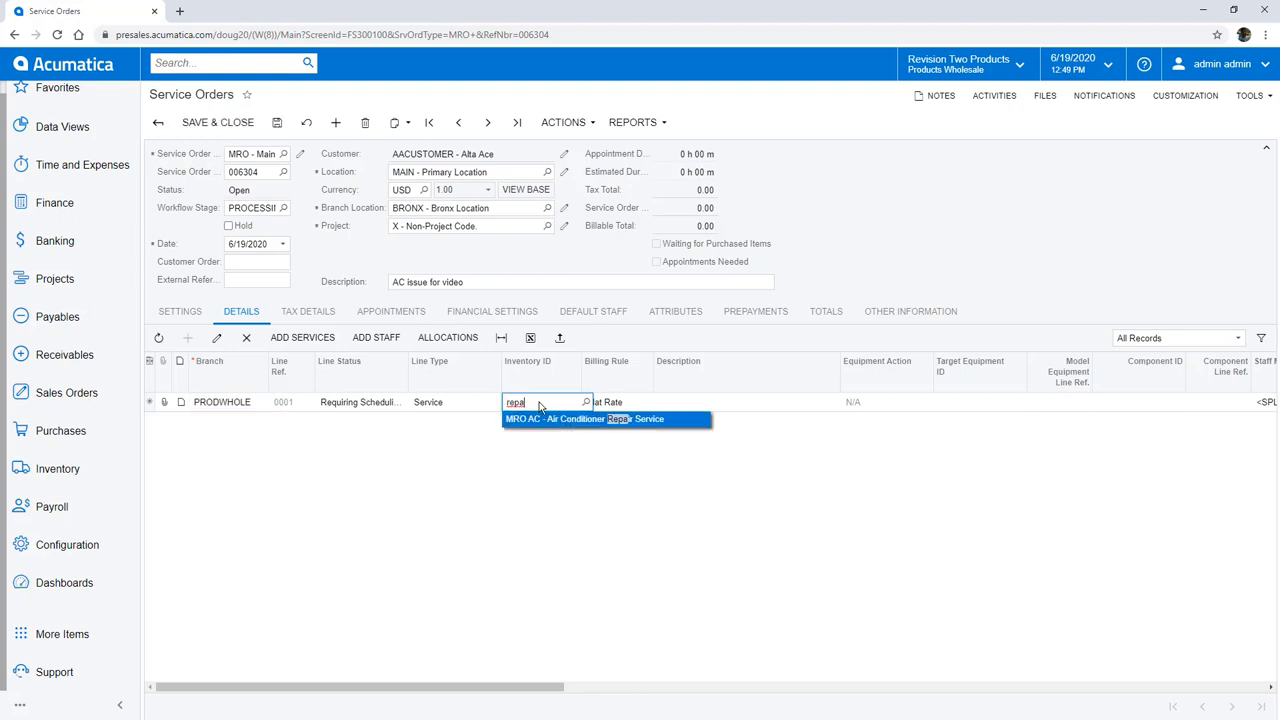
left_click(608, 418)
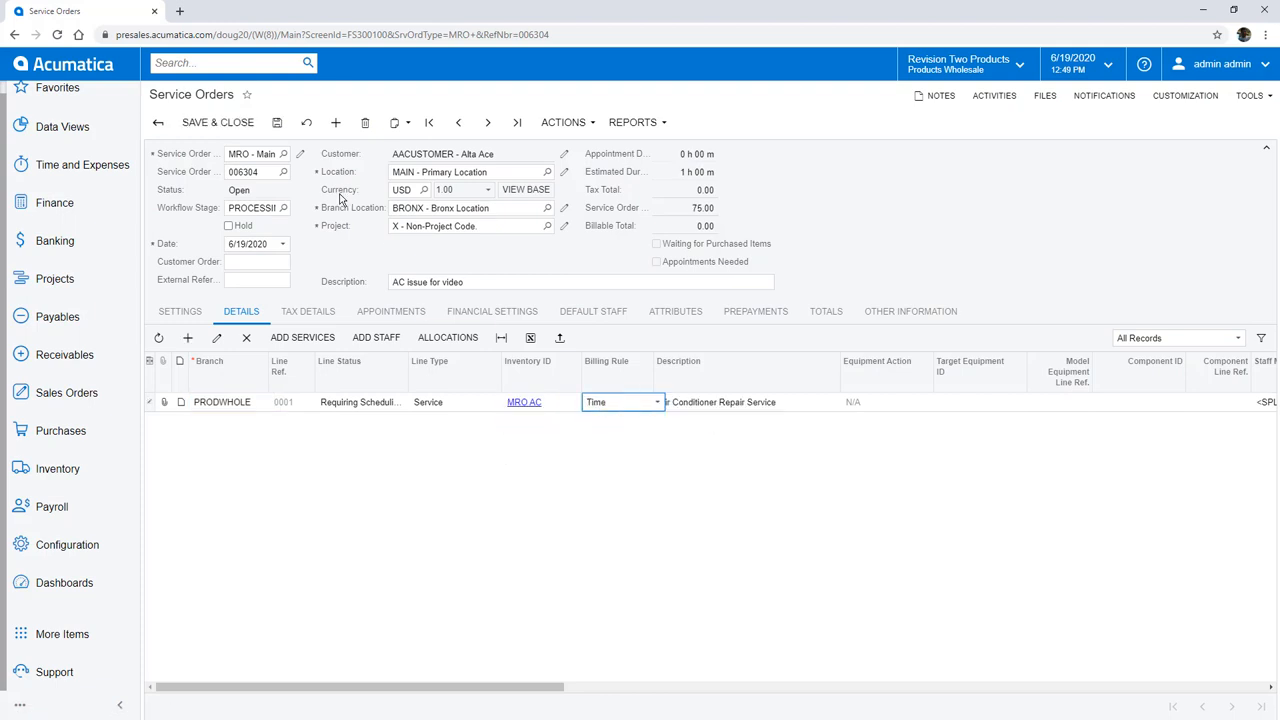
left_click(980, 402)
type("SME00009")
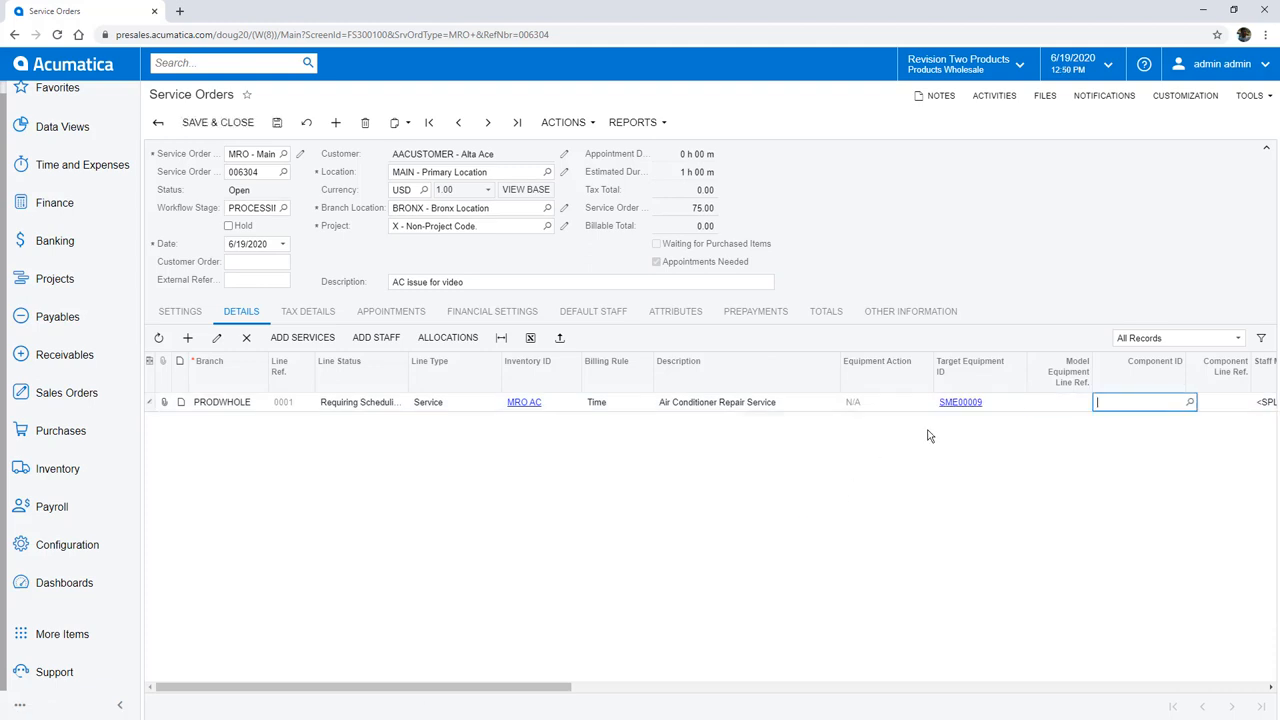
left_click(960, 400)
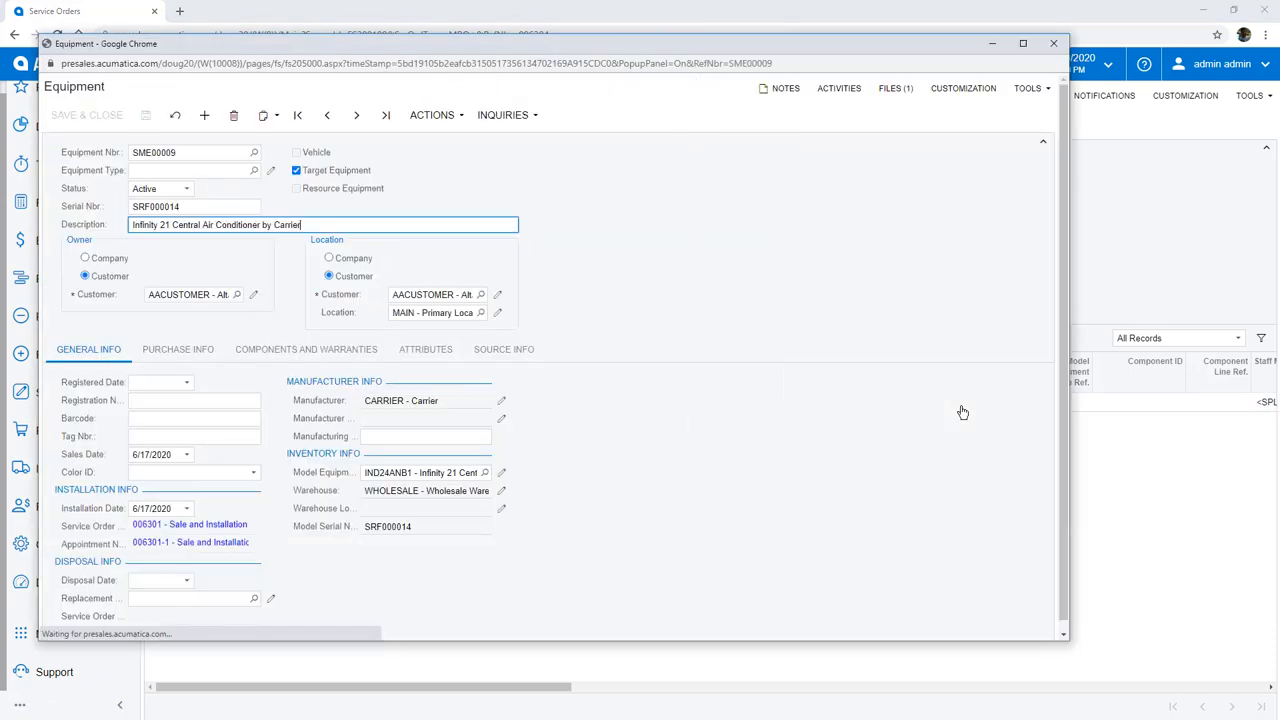
Close the equipment record to return to the service order.
left_click(306, 348)
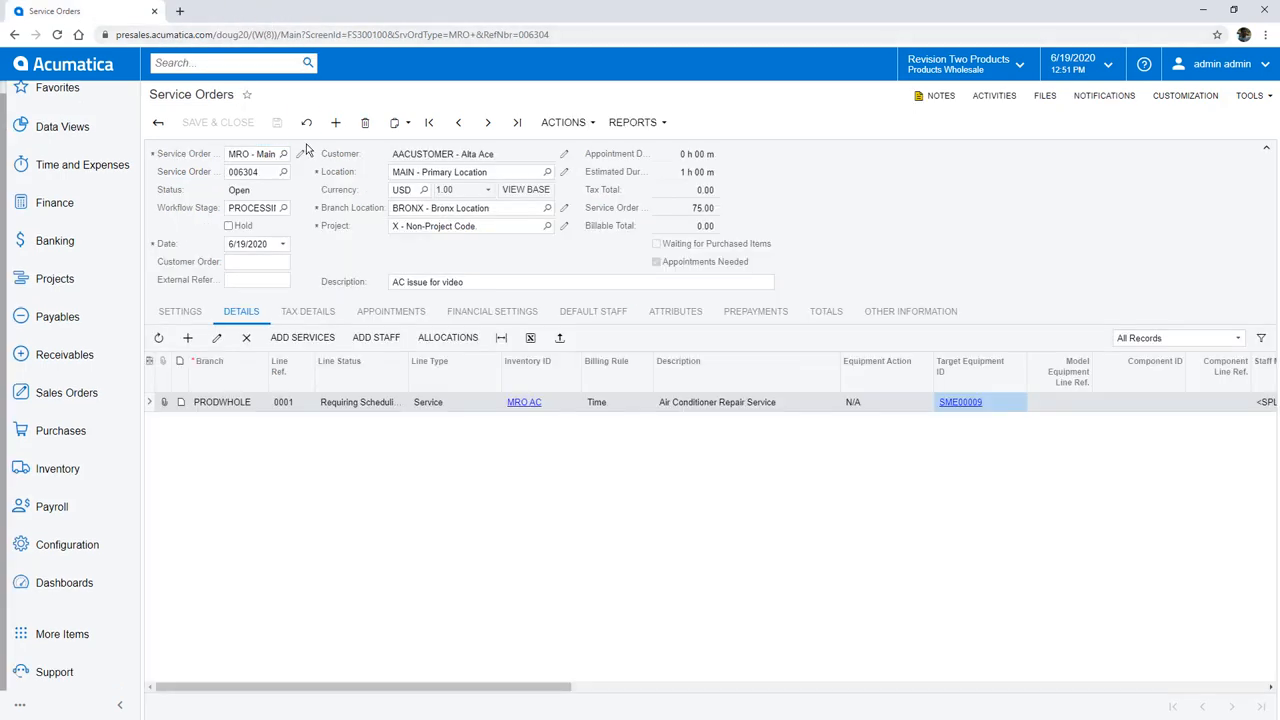
Schedule the order on the Calendar Board and view the resulting appointment 006304-1.
left_click(564, 122)
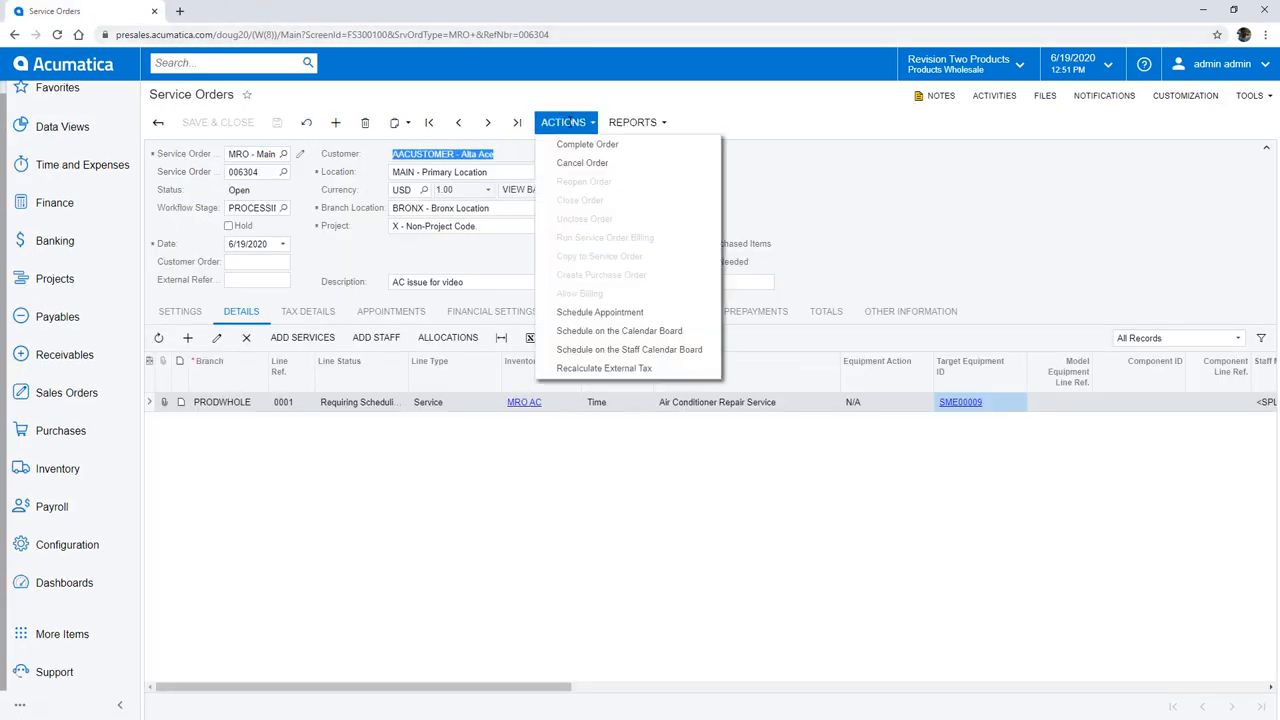
mouse_move(620, 330)
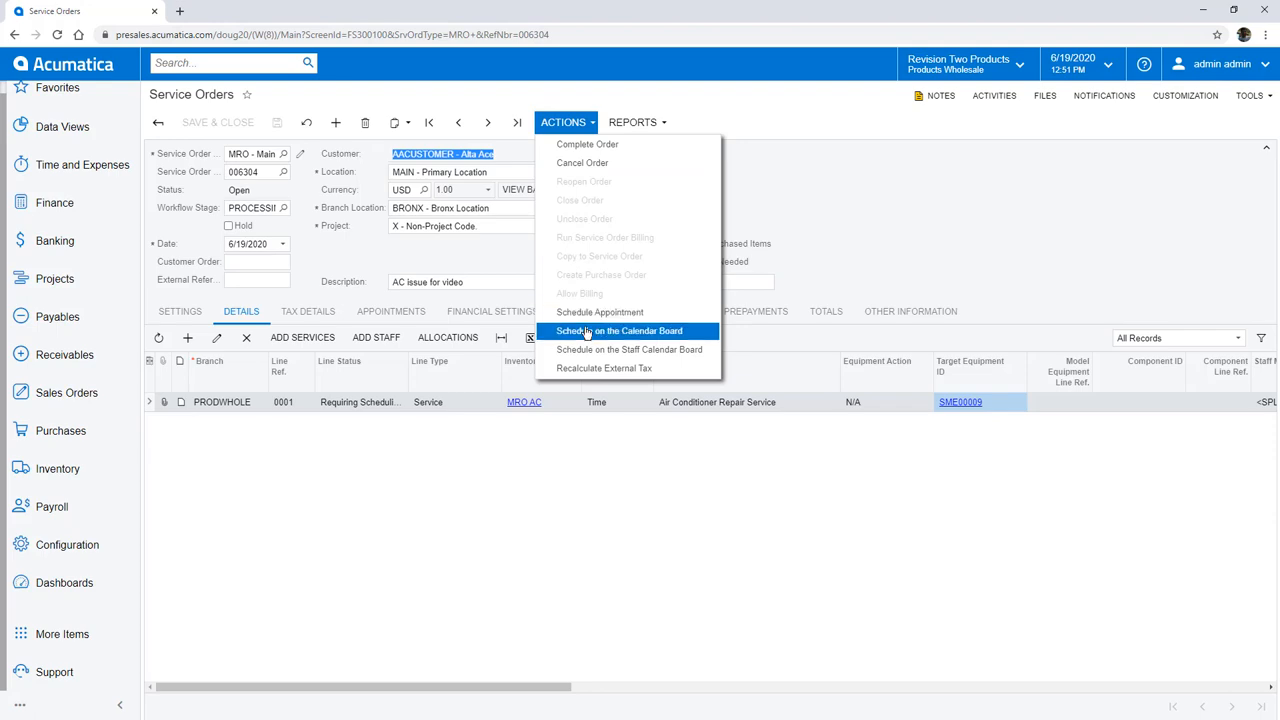
left_click(620, 332)
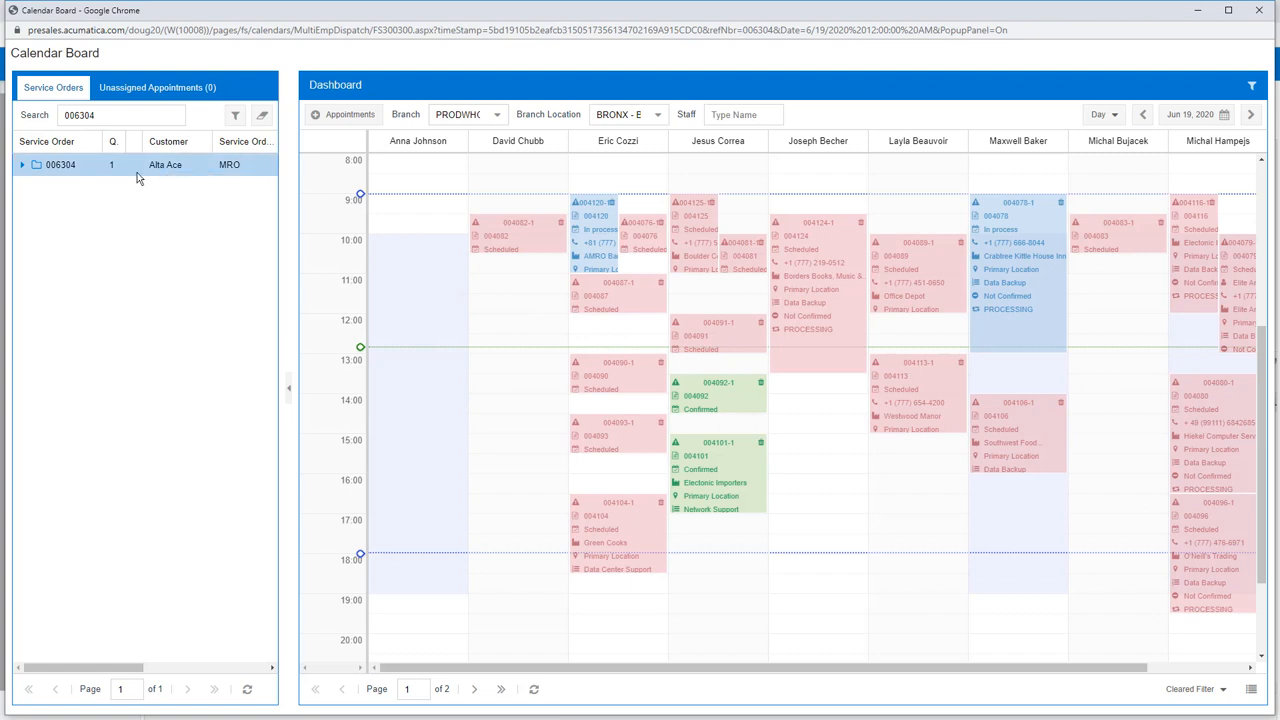
mouse_move(996, 500)
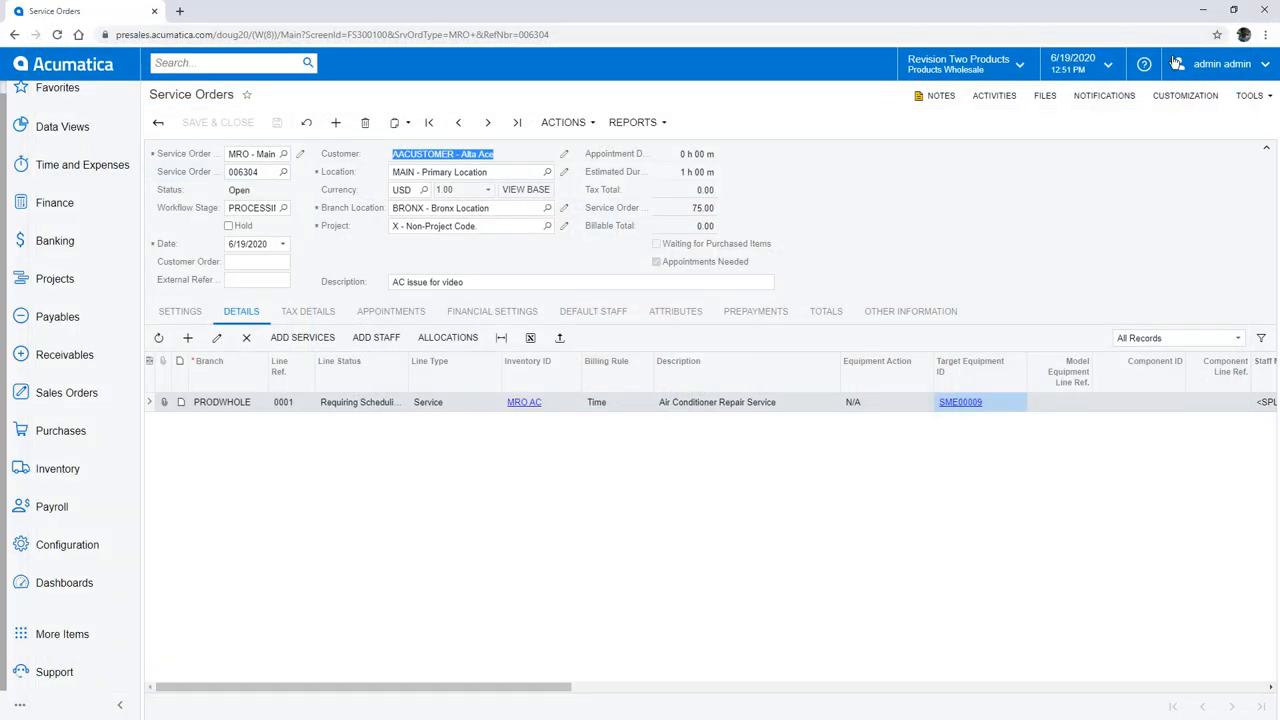
left_click(390, 312)
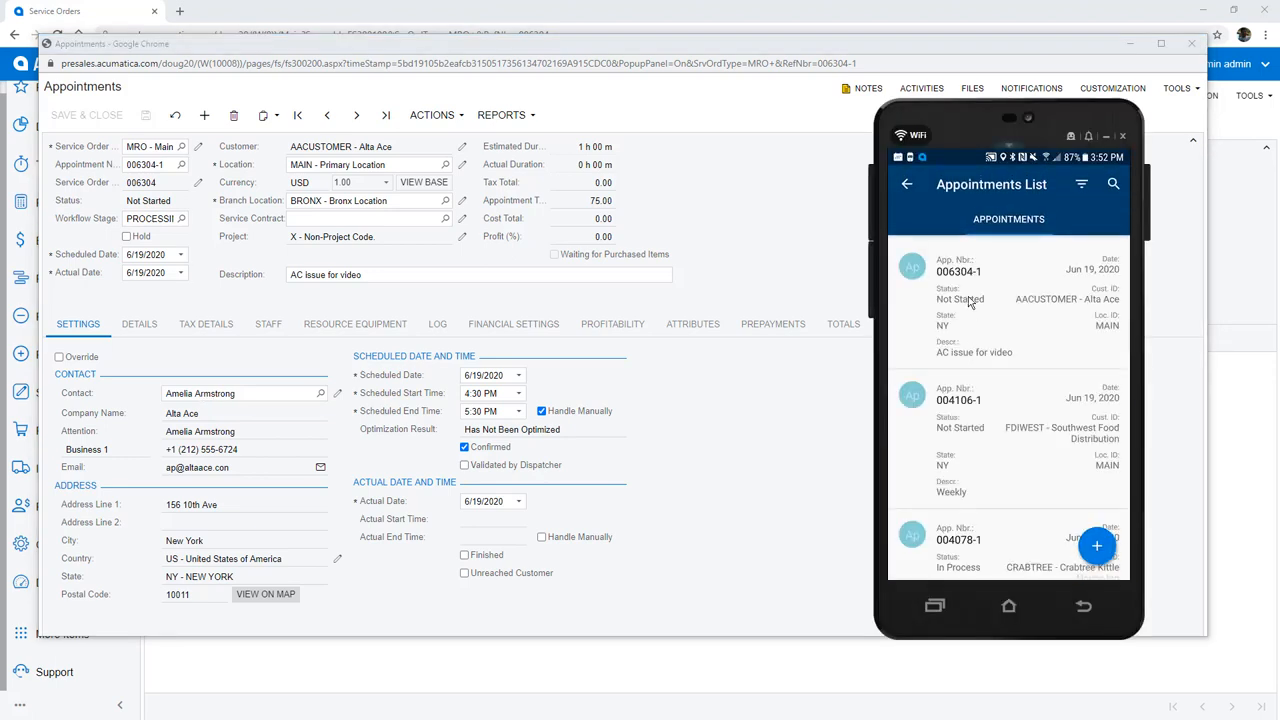
Start appointment 006304-1 from its actions menu so it becomes In Process.
left_click(958, 272)
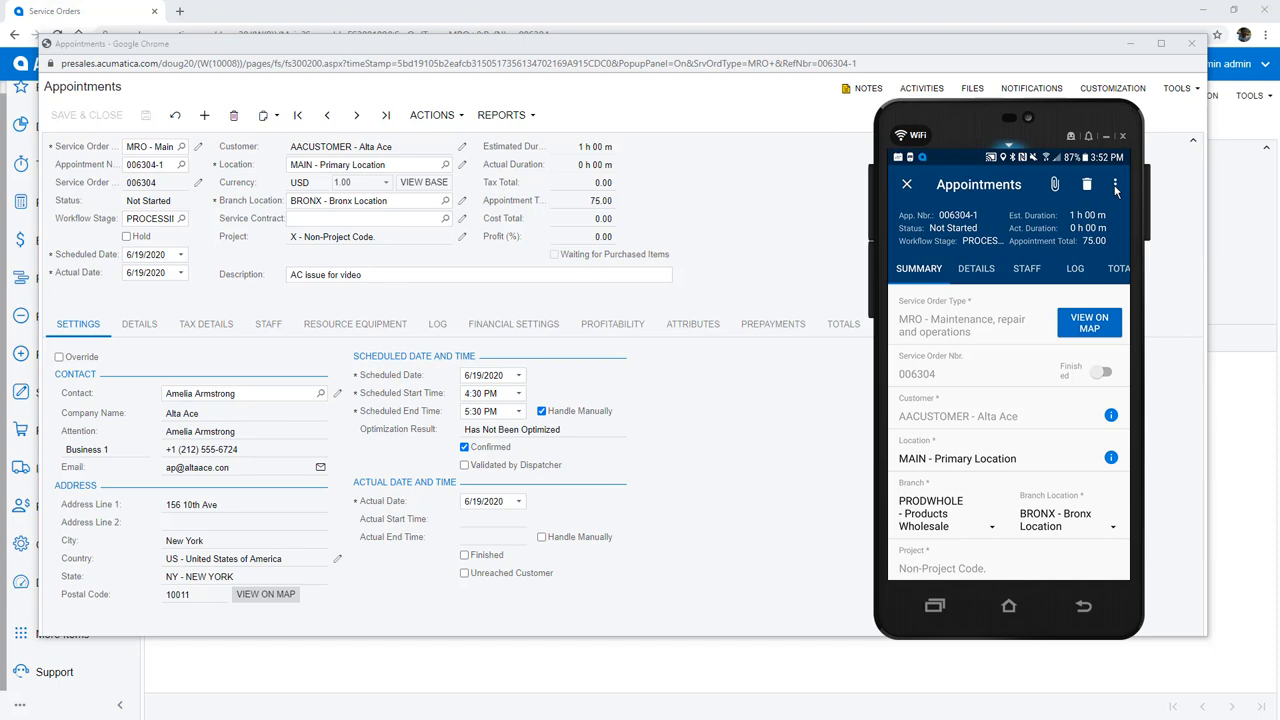
left_click(1116, 184)
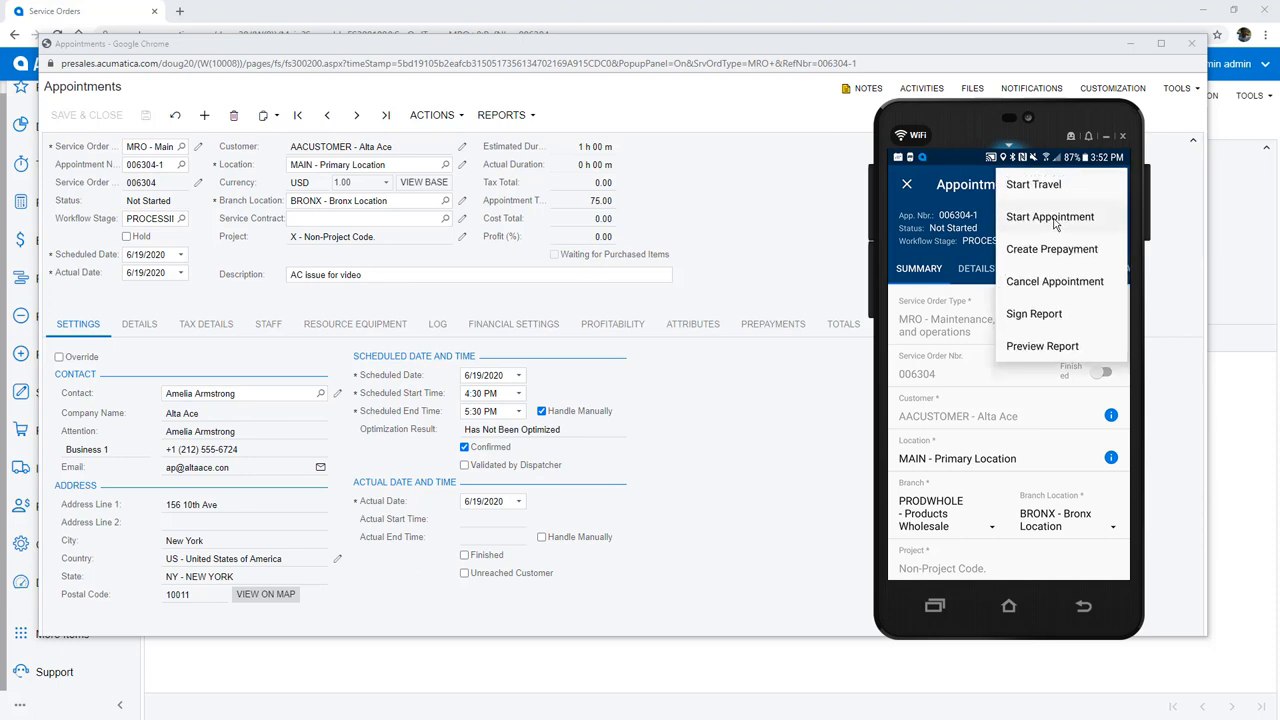
left_click(1050, 216)
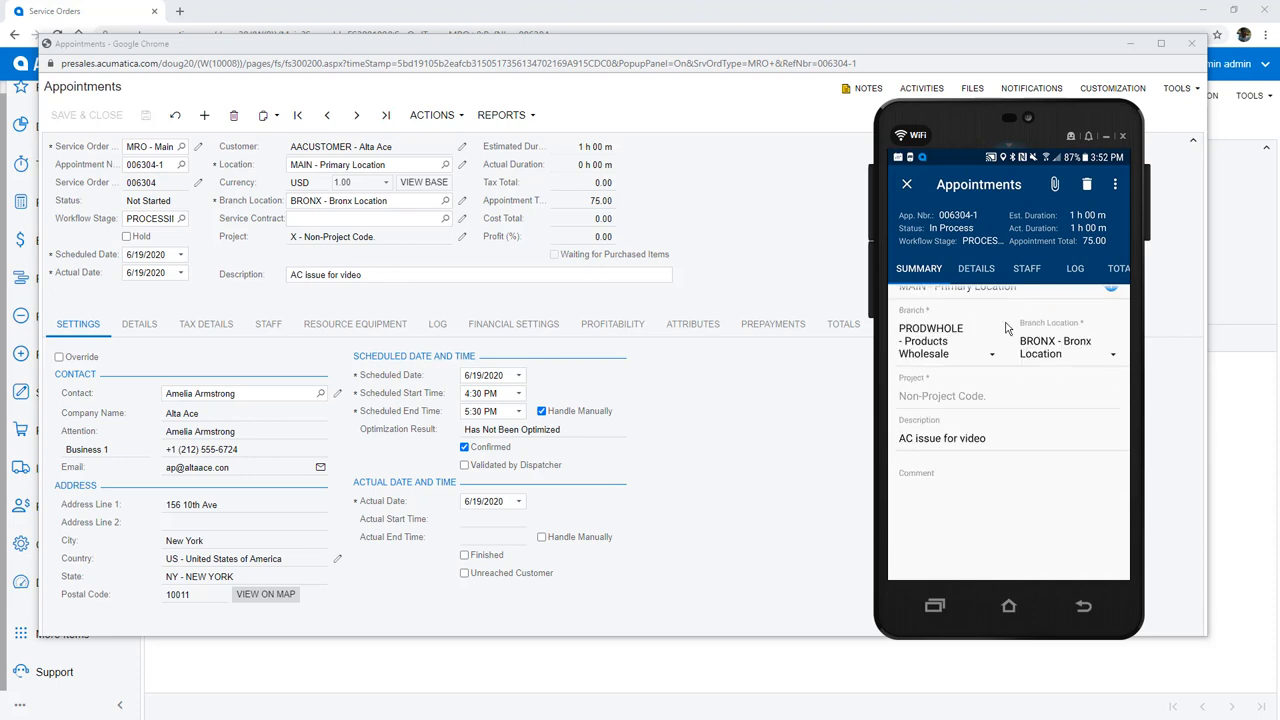
Add the comment 'Looks like it's a compressor issue' to the appointment and save it.
left_click(940, 472)
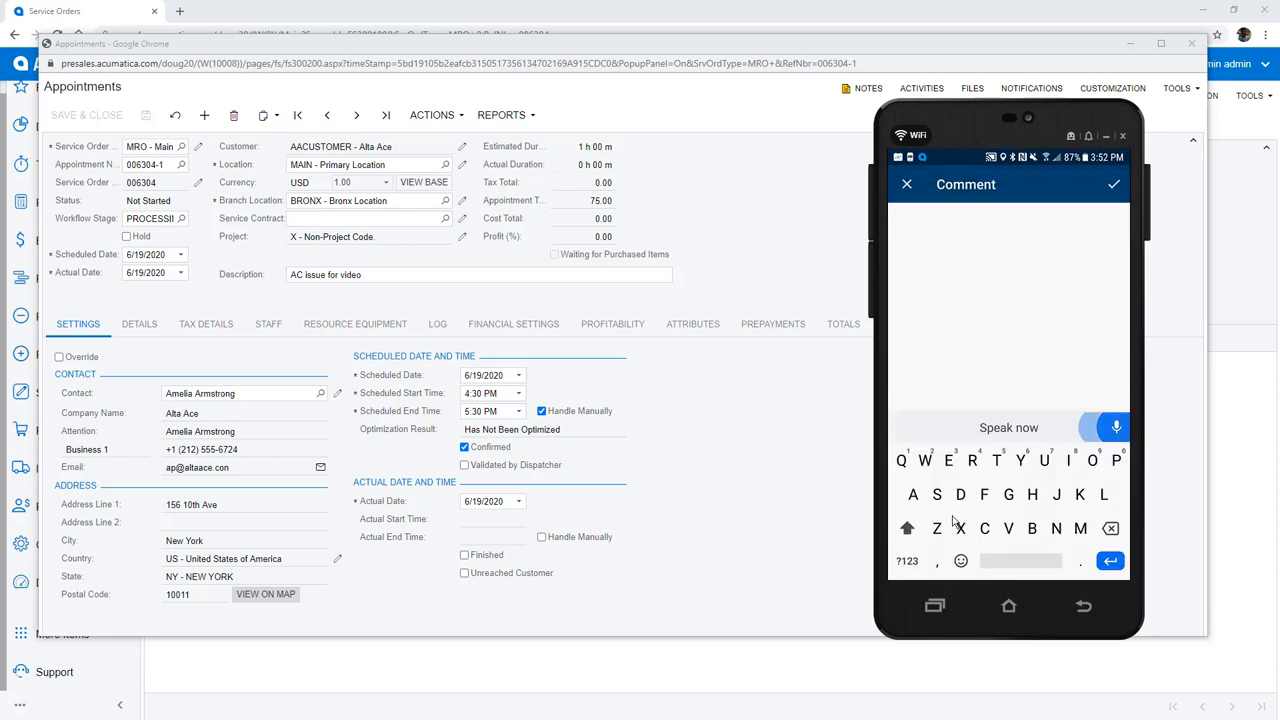
type("Looks like it's a compressor issue")
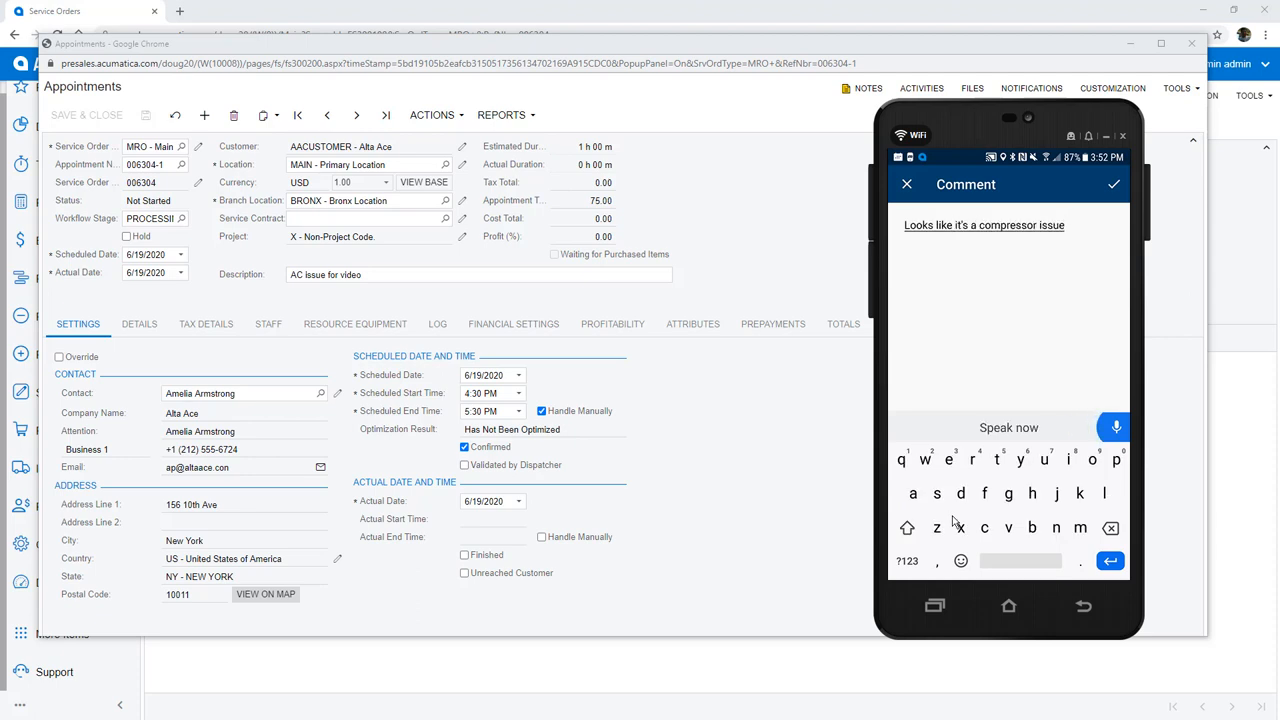
left_click(1112, 184)
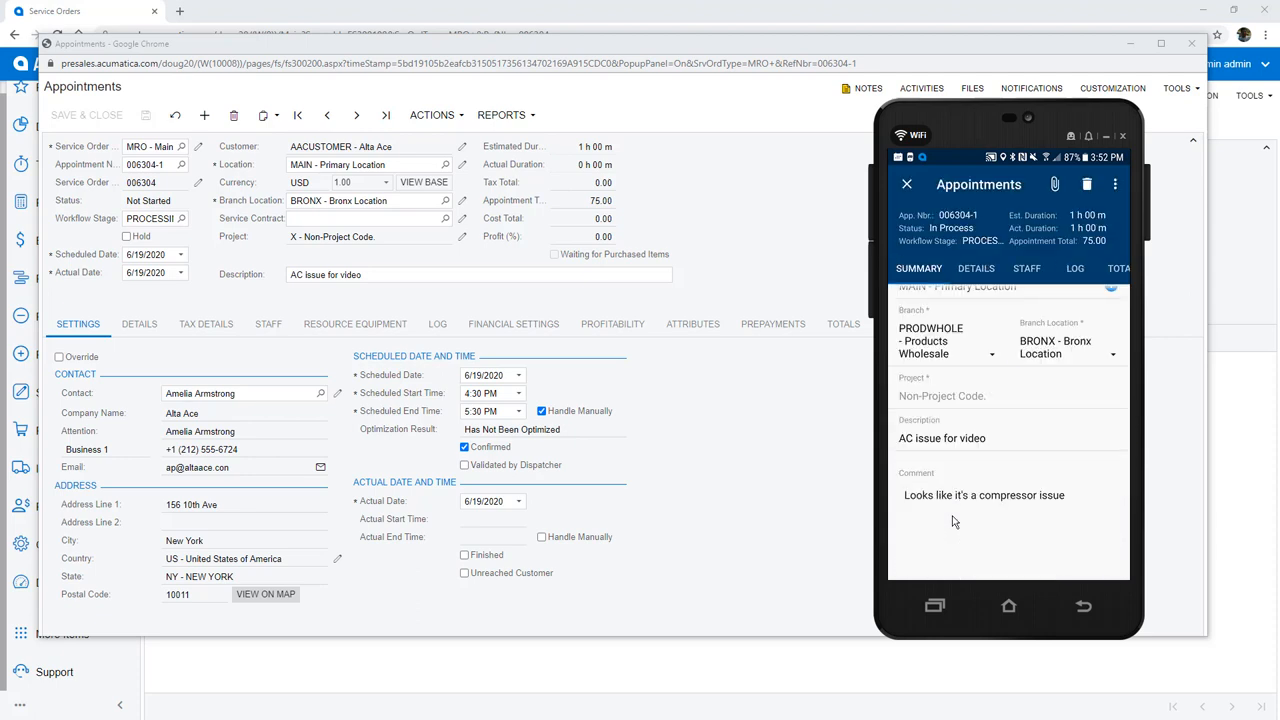
Attach a photo of the part to the appointment.
left_click(1054, 184)
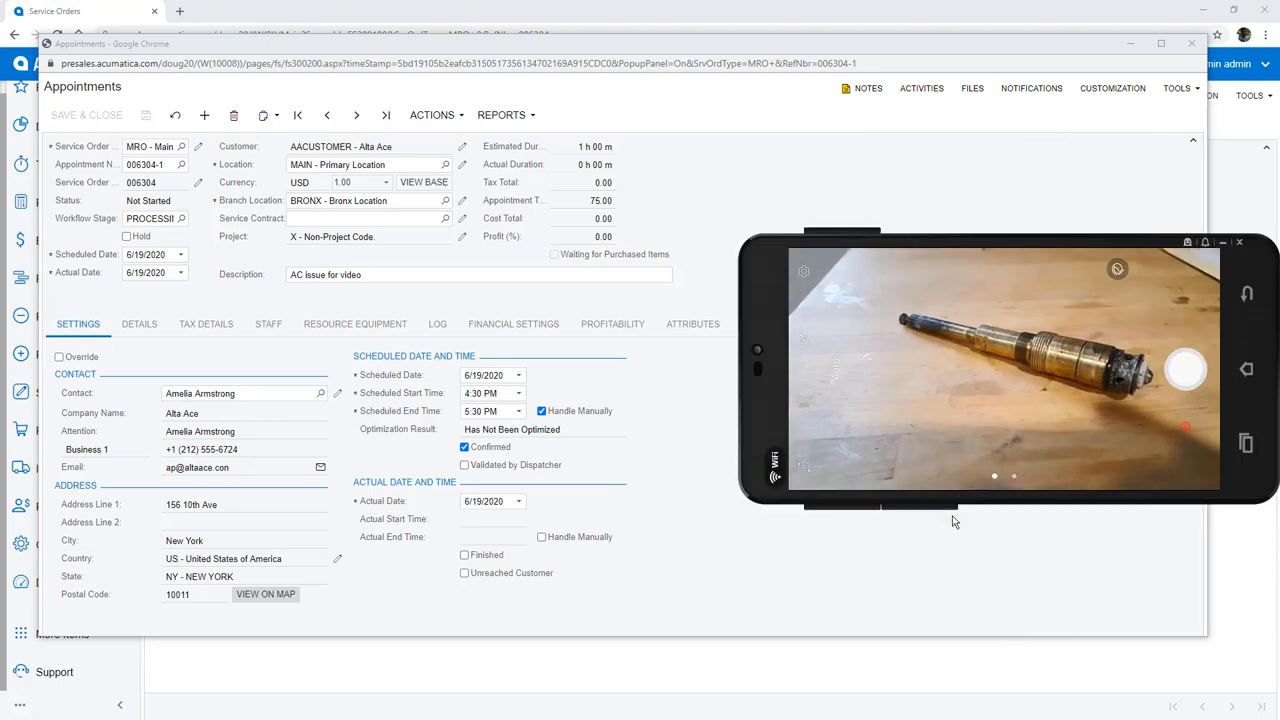
left_click(1186, 368)
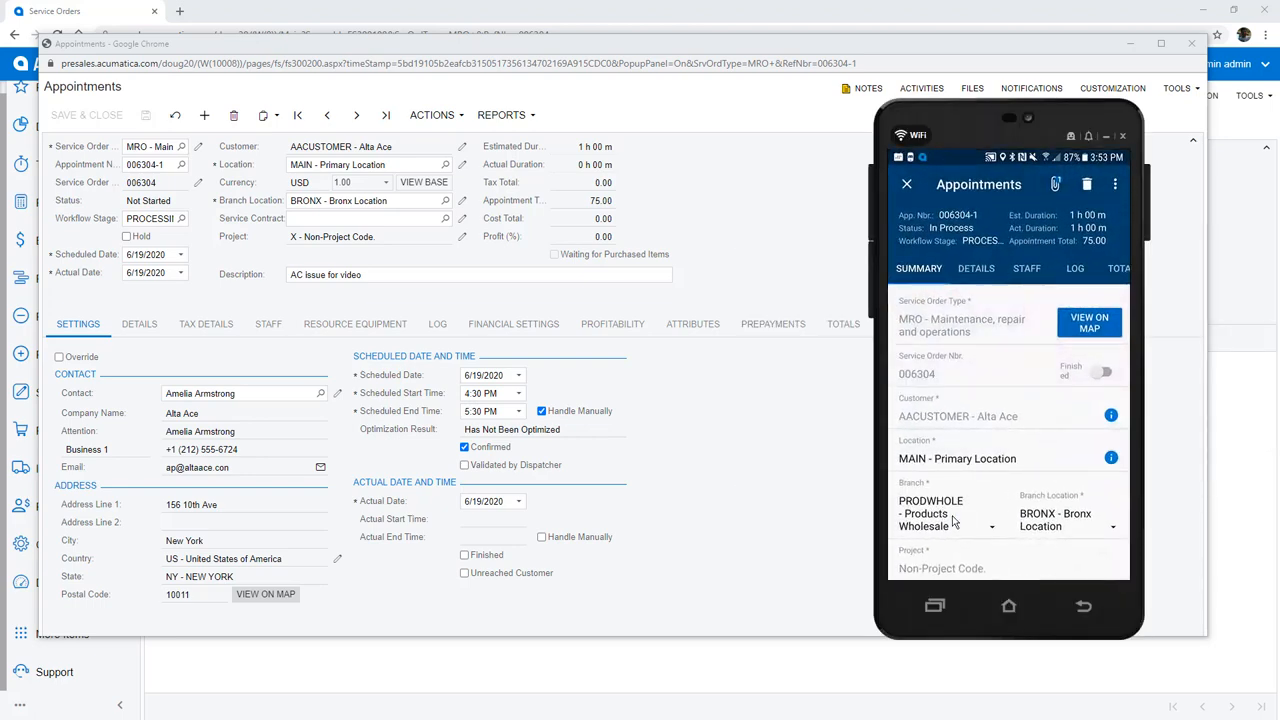
Add Carrier Compressor IND24COM01 as an inventory line and set its Equipment Action.
left_click(976, 268)
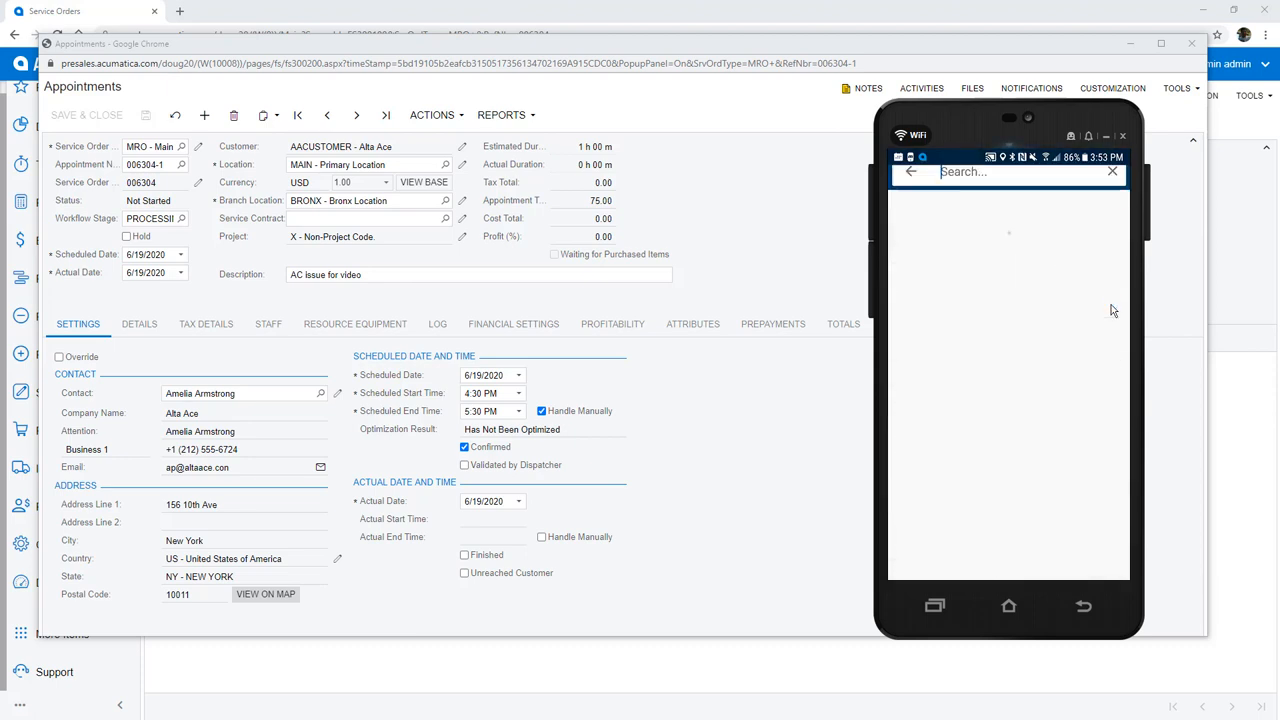
type("compressor")
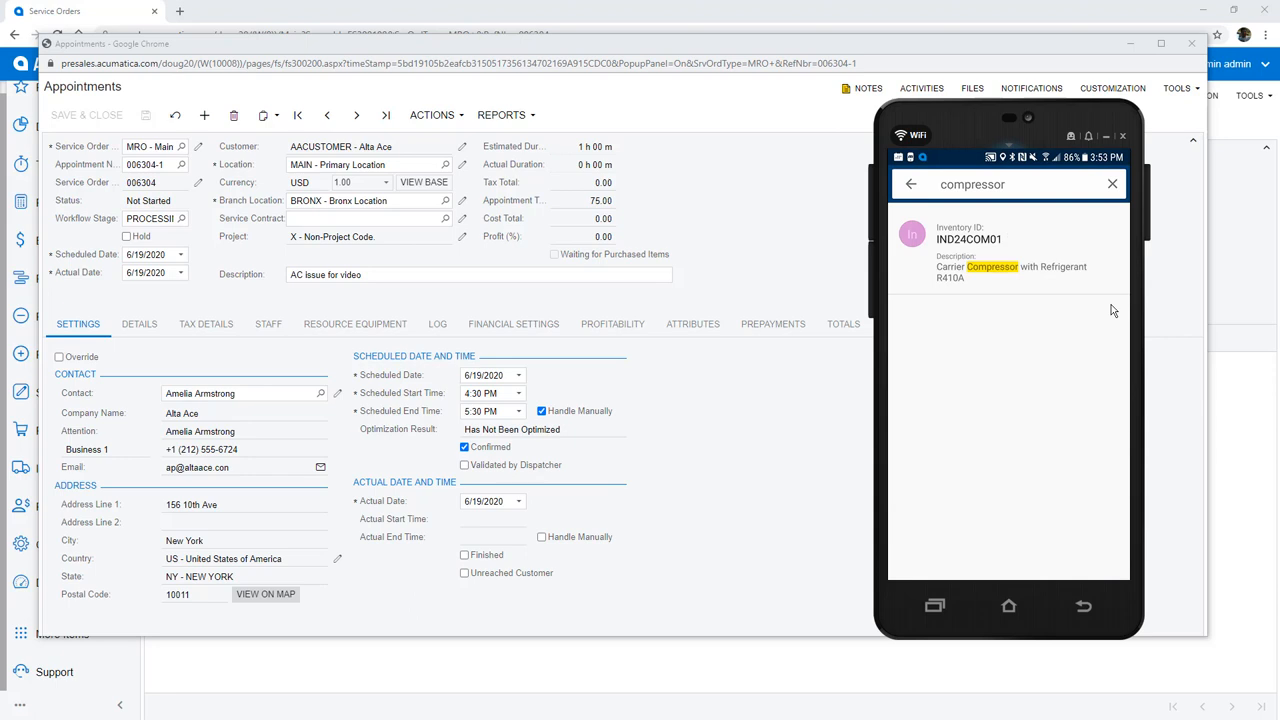
left_click(1010, 252)
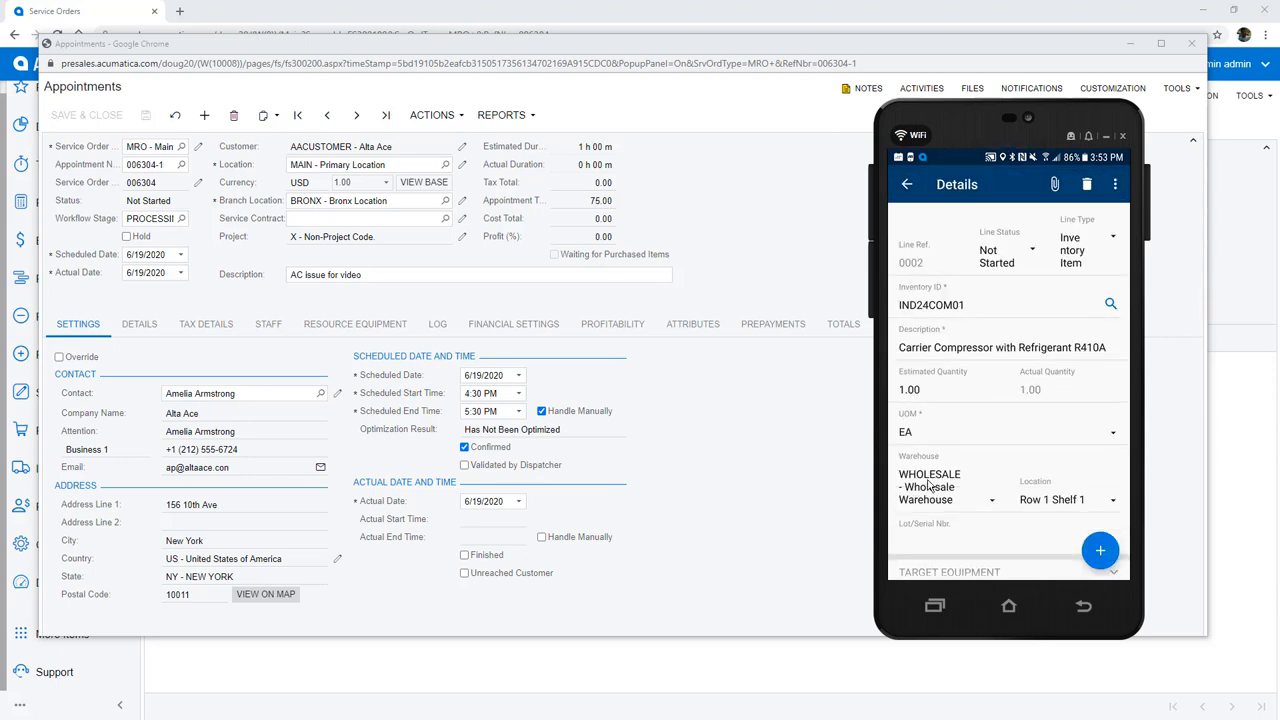
scroll("down", 3)
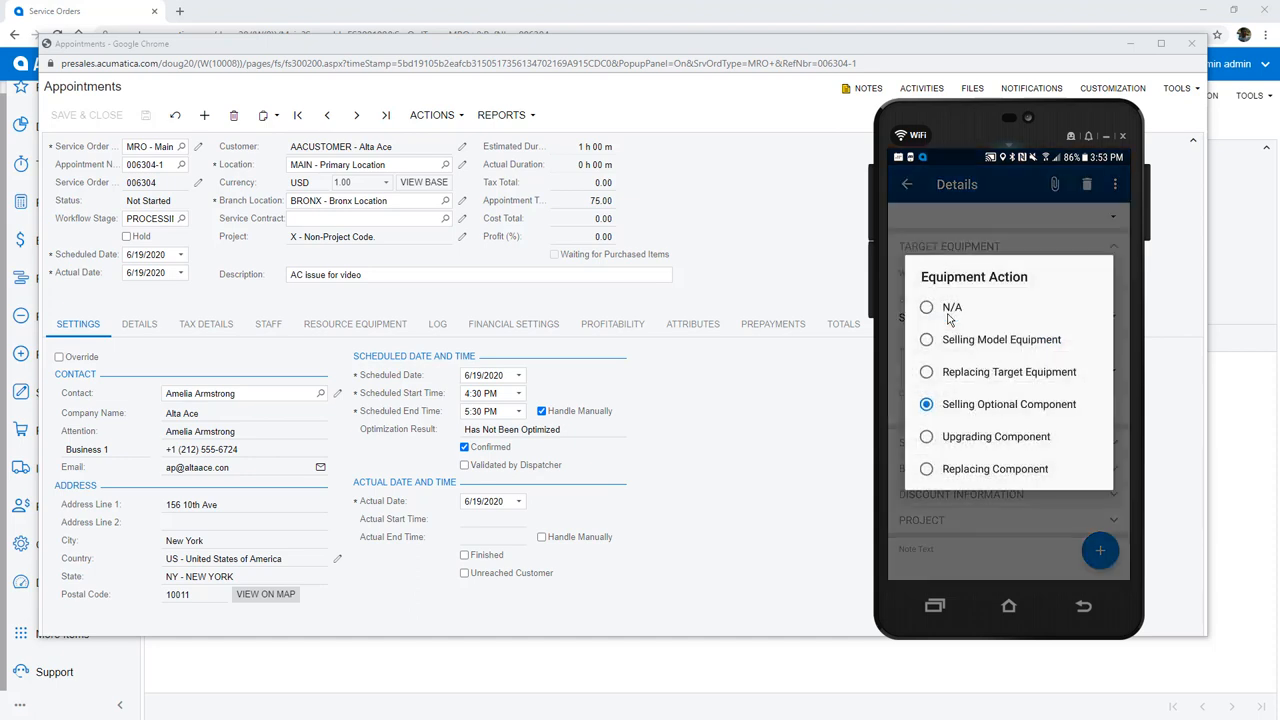
left_click(952, 308)
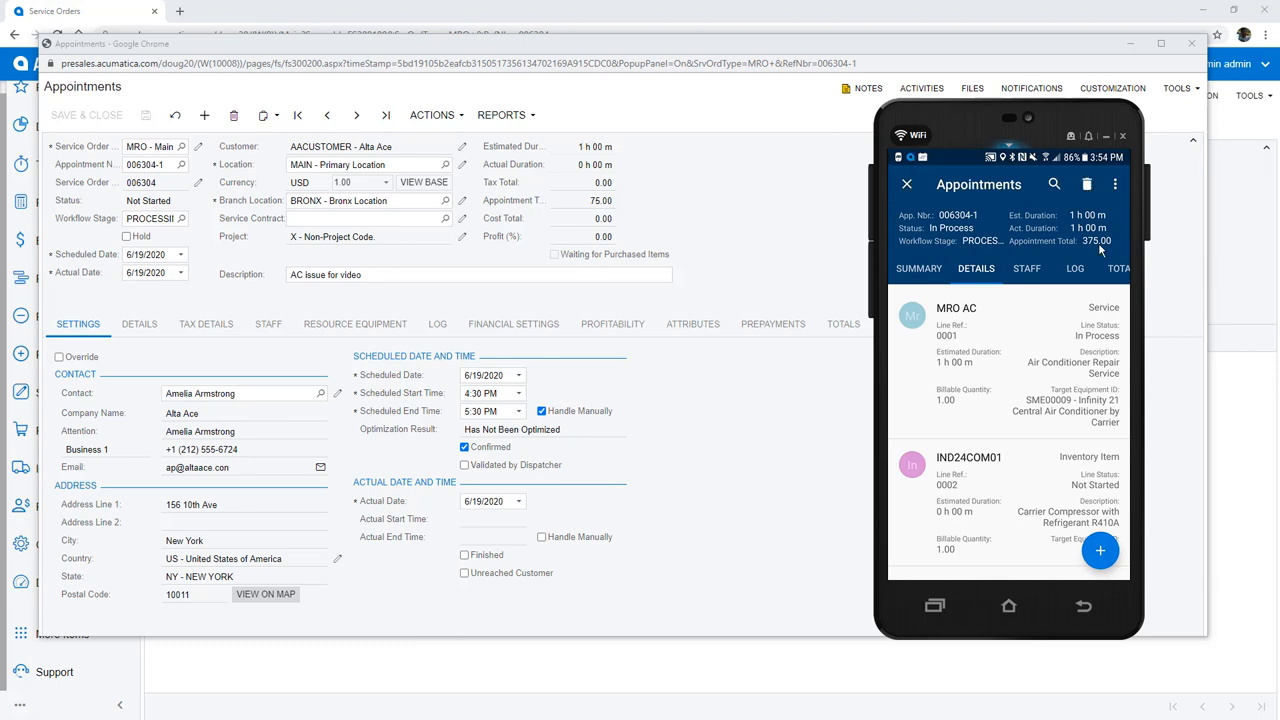
left_click(1116, 184)
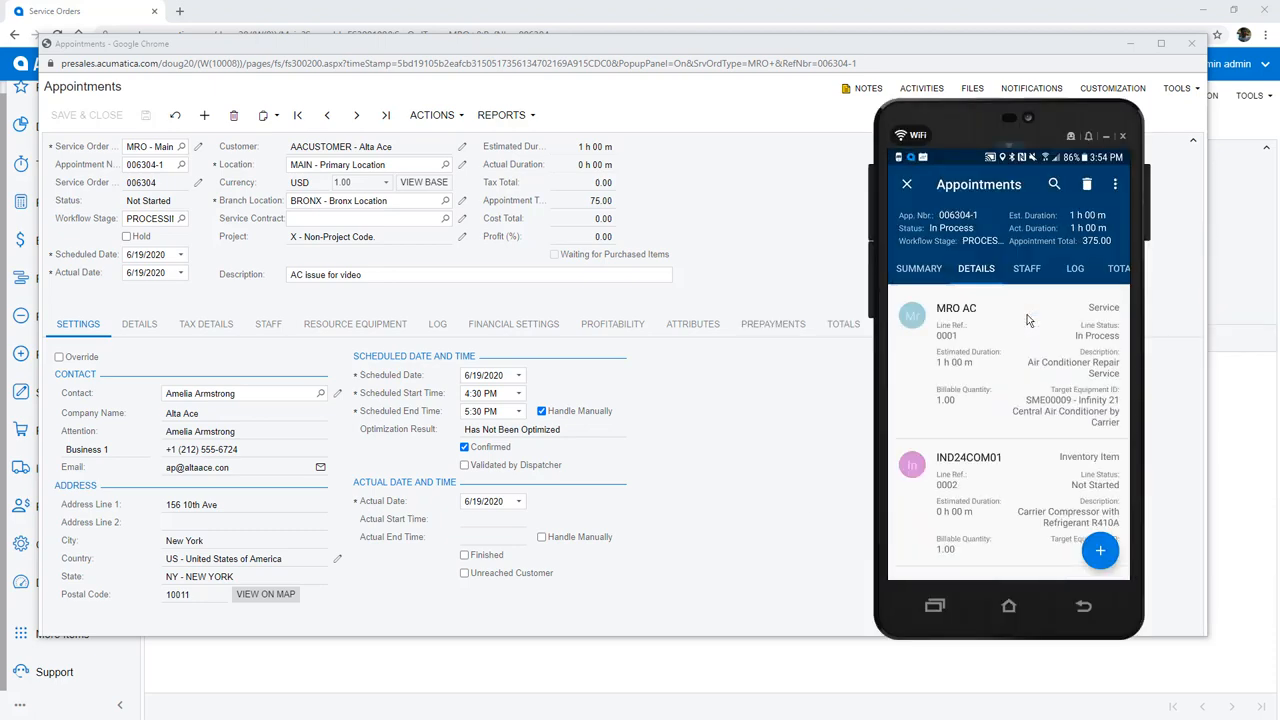
left_click(1116, 184)
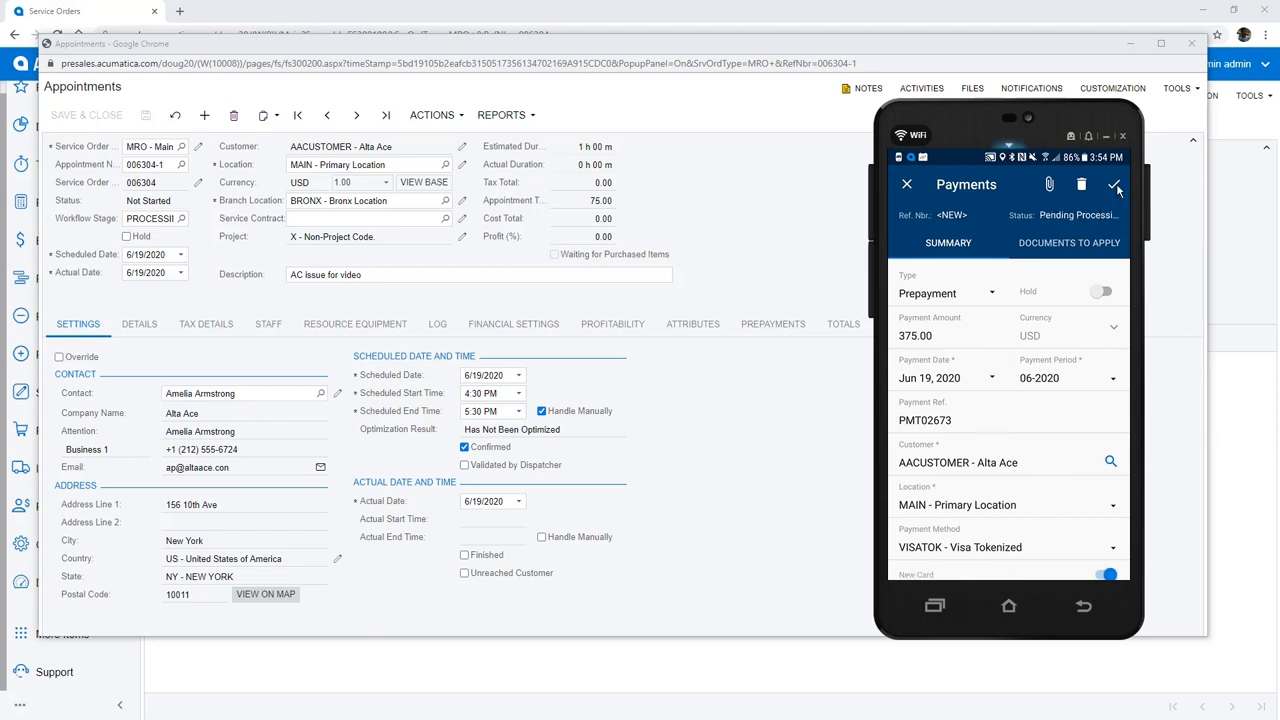
left_click(1116, 184)
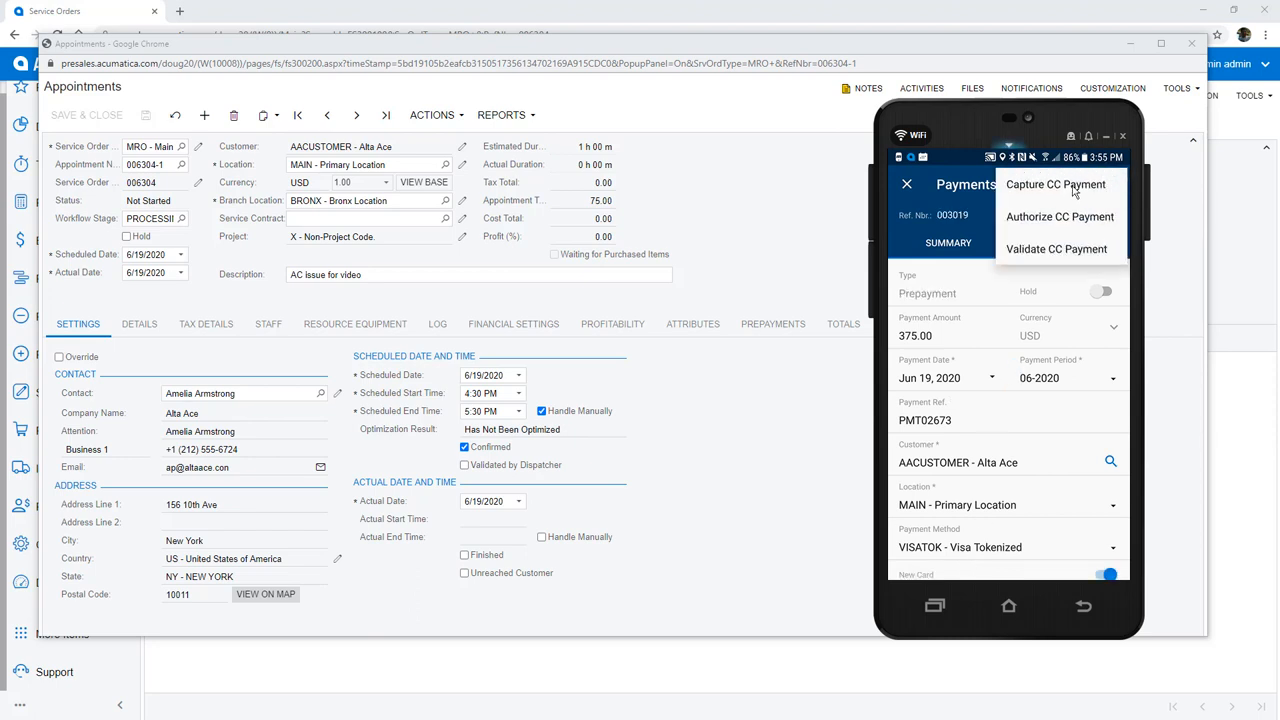
left_click(1054, 184)
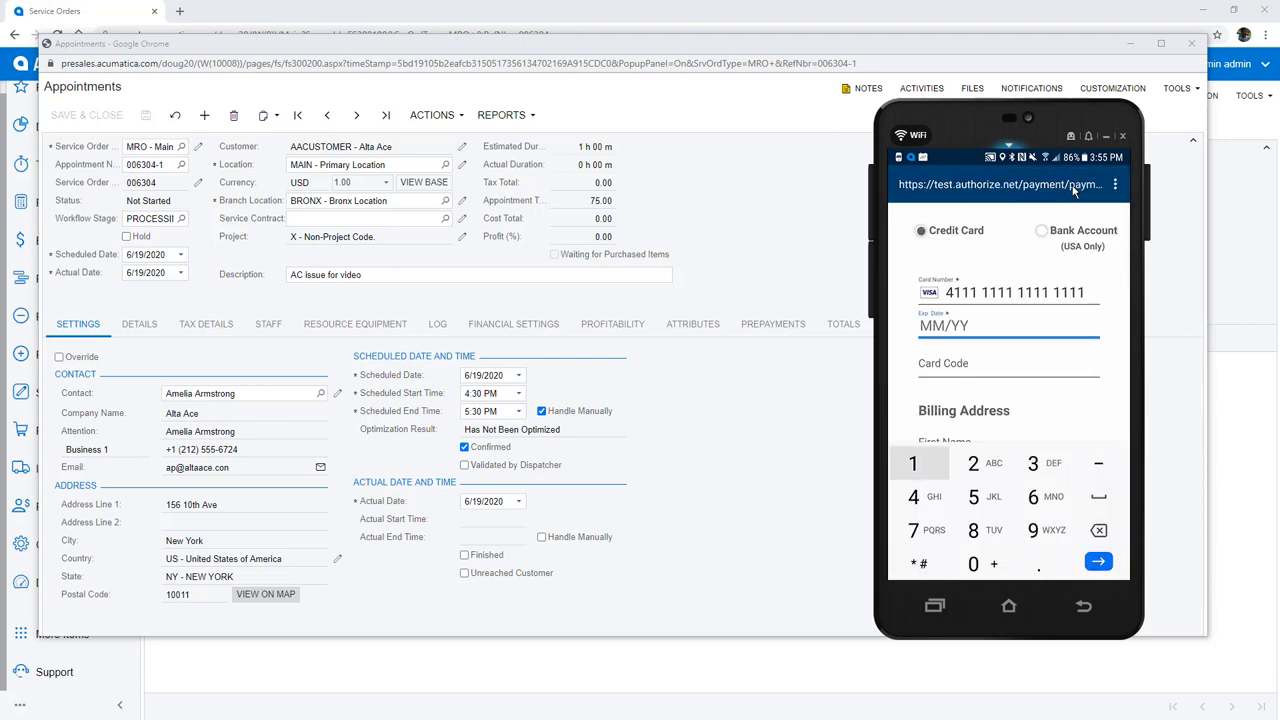
type("12/23")
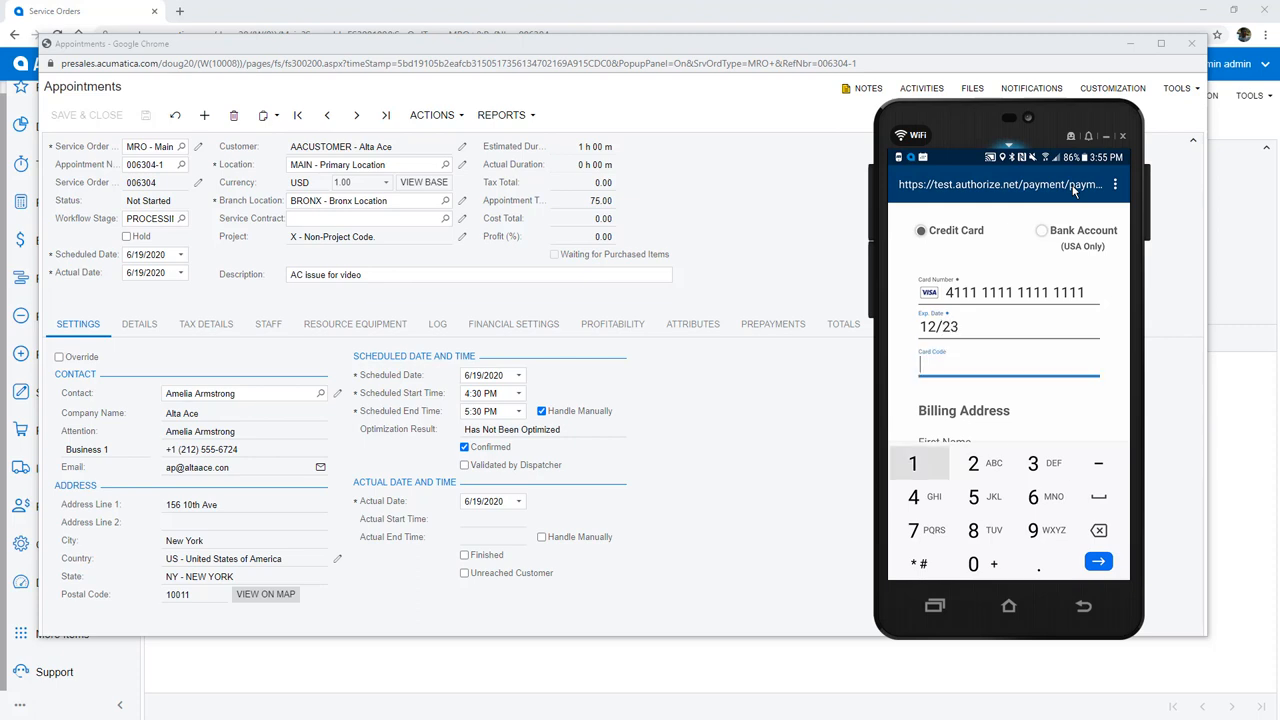
type("159")
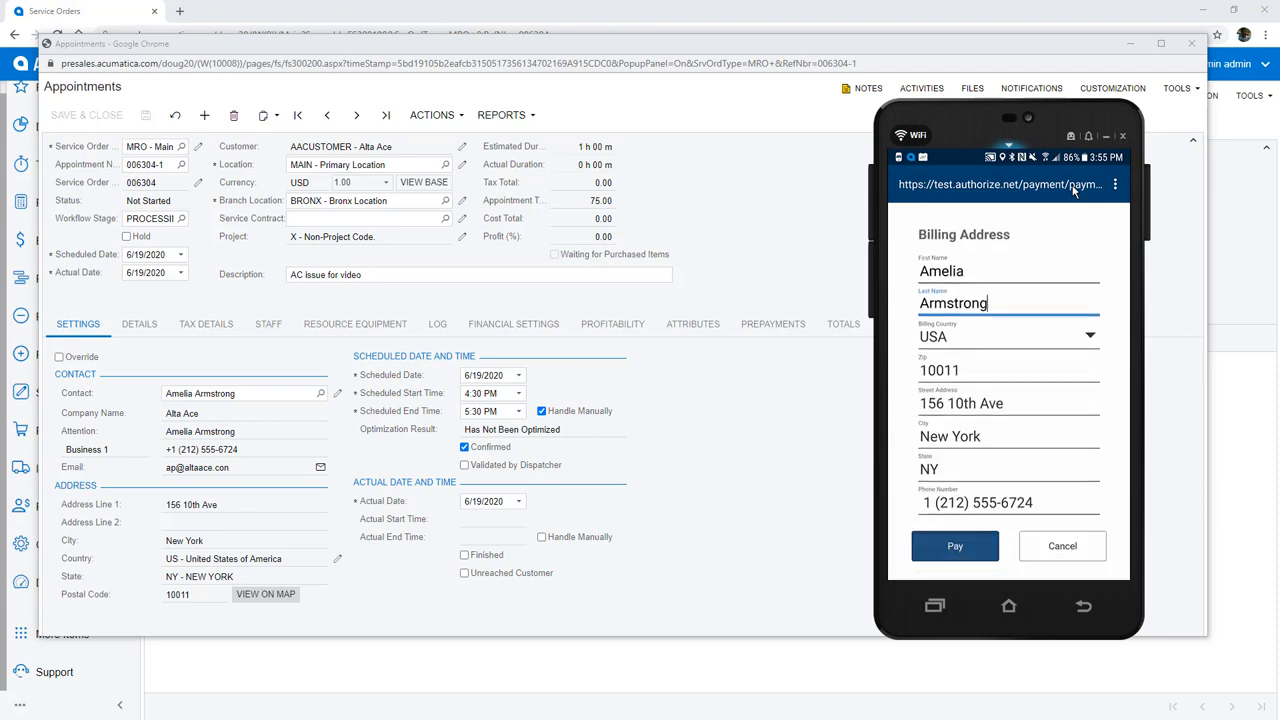
left_click(954, 544)
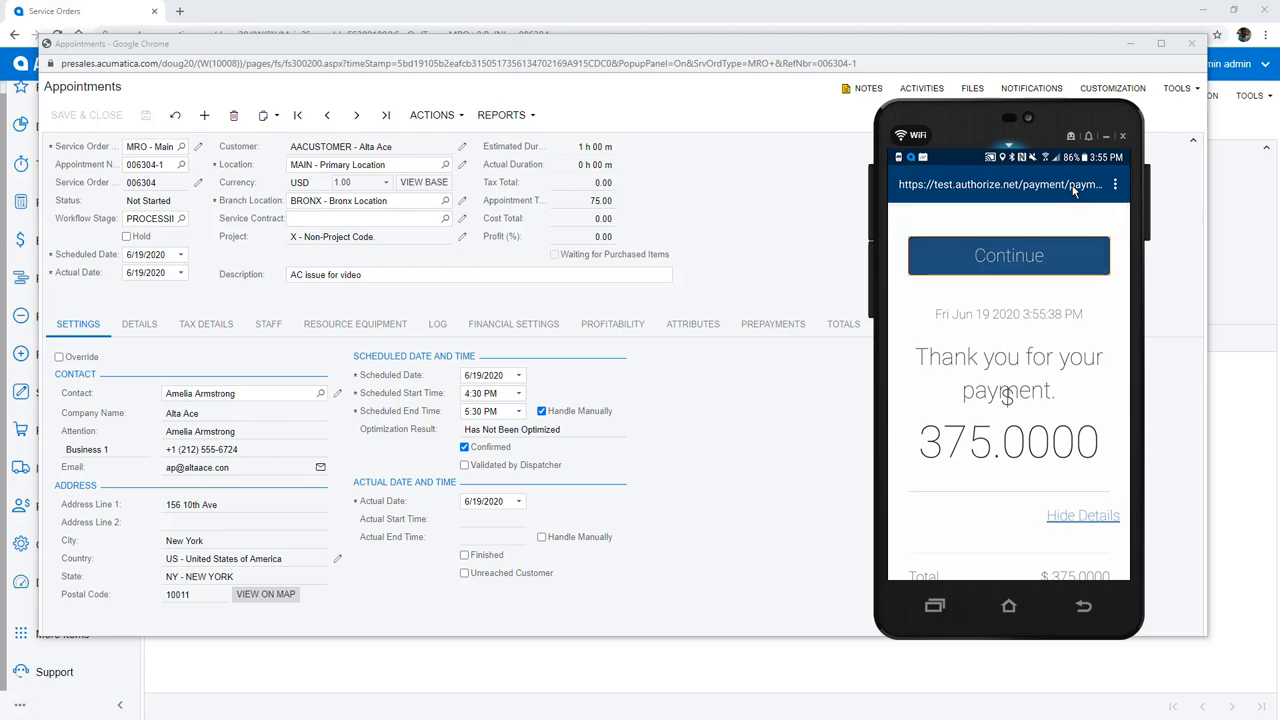
Continue past the mobile payment confirmation so the completed appointment shows in Acumatica.
left_click(1008, 256)
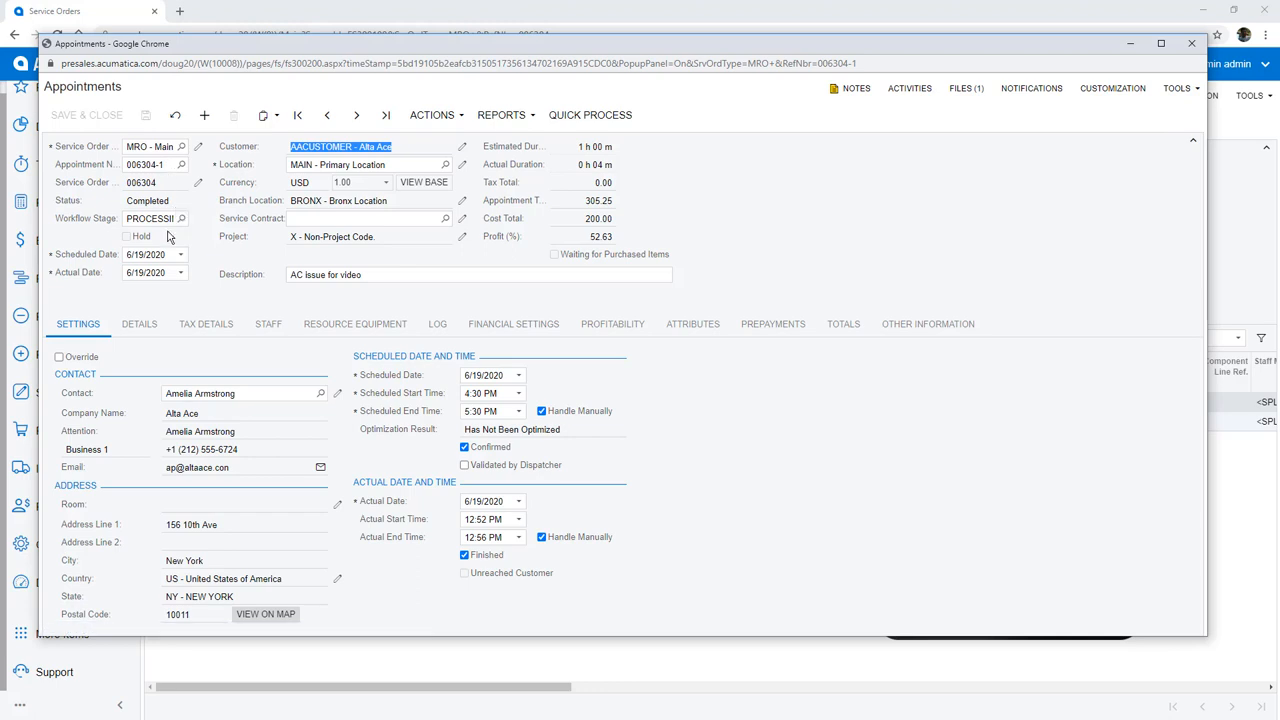
Bill the AC repair service line at Flat Rate and close the appointment via Actions.
left_click(140, 324)
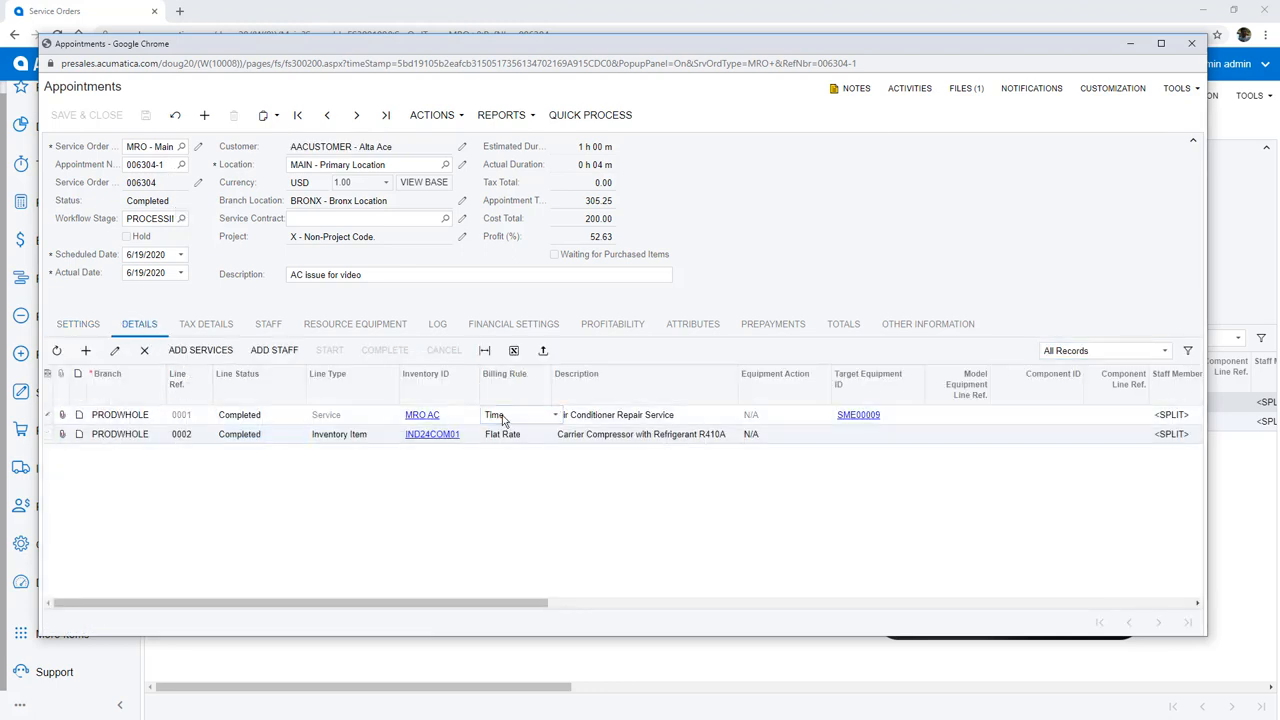
left_click(500, 414)
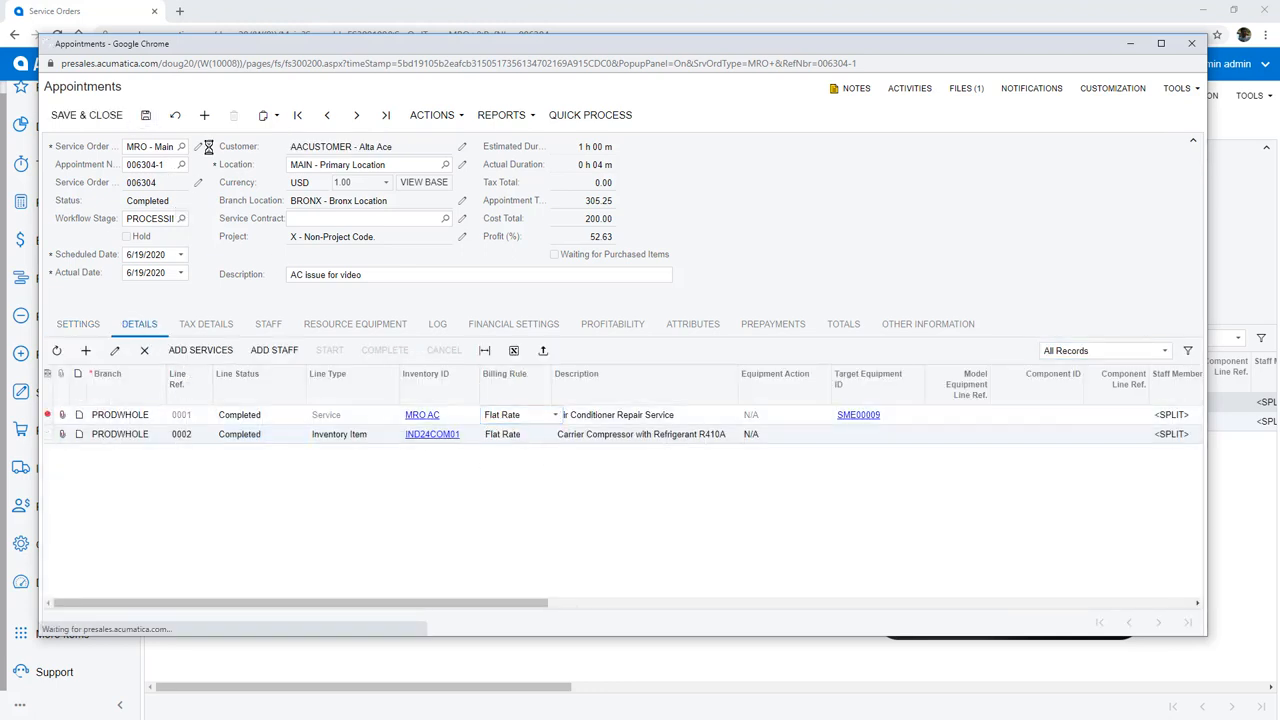
left_click(432, 114)
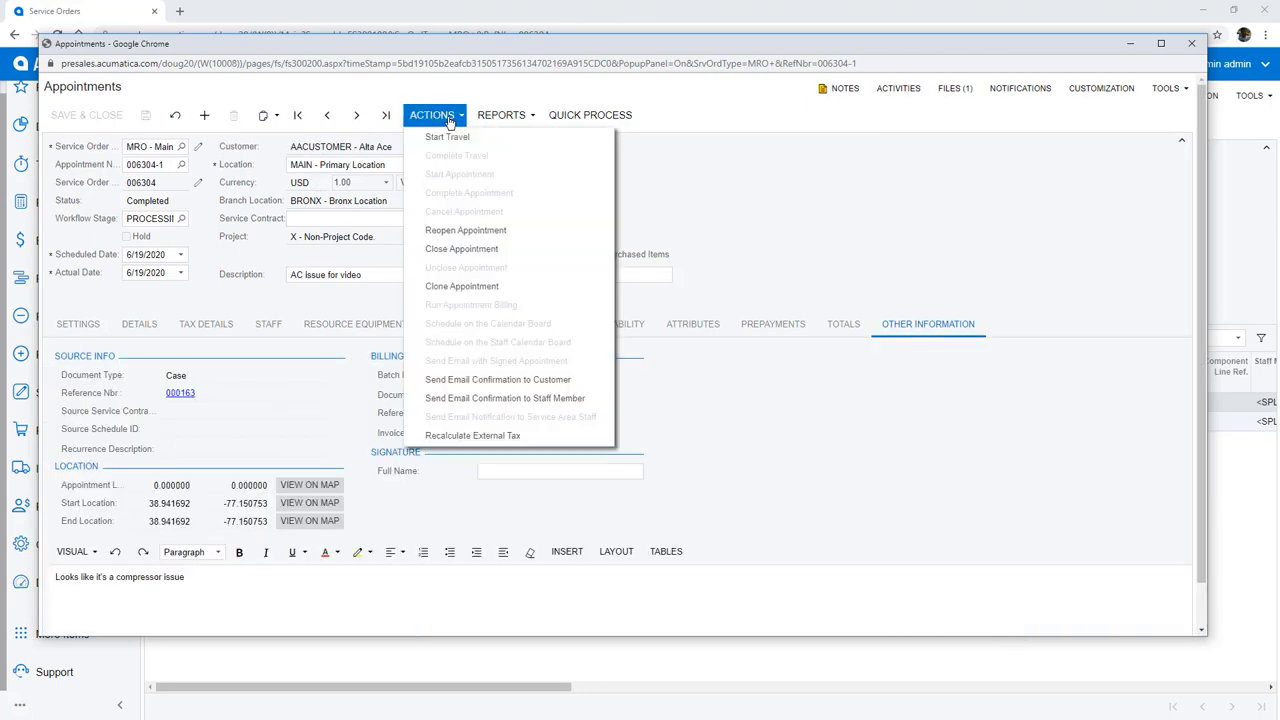
left_click(460, 248)
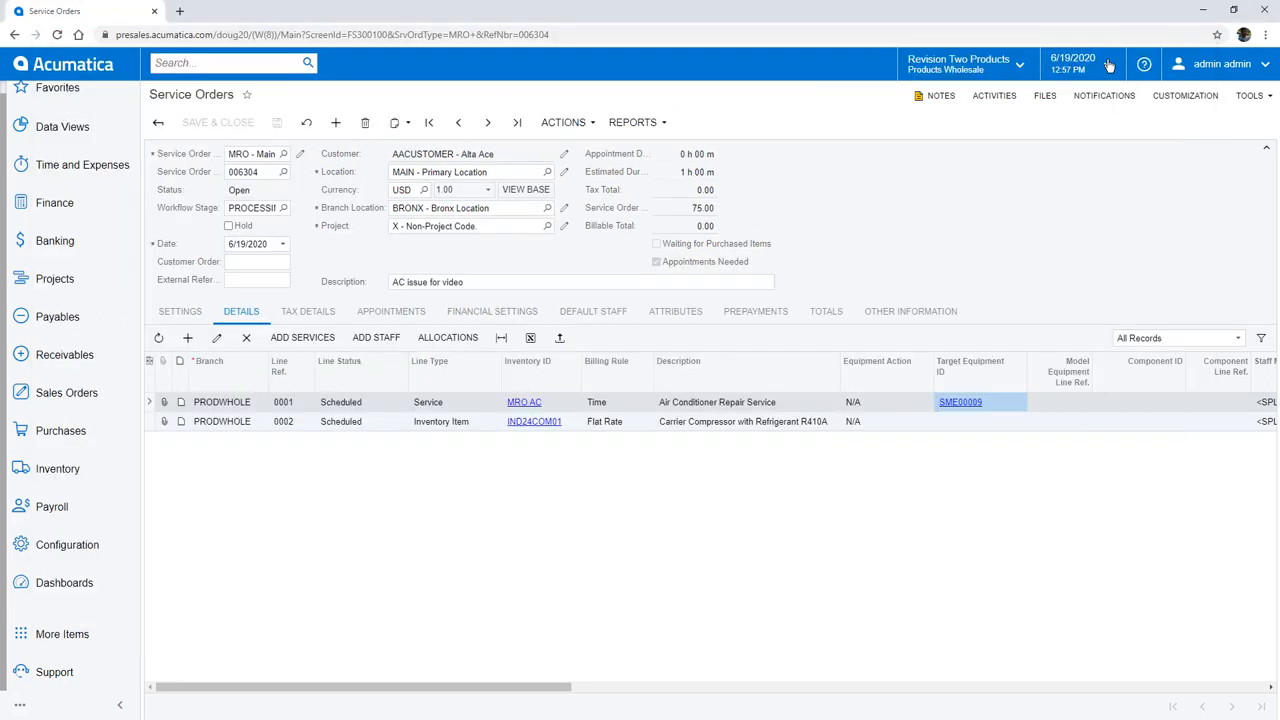
Run Appointment Billing for the closed appointment, generating invoice AR008509 for 305.25.
type("run appoint")
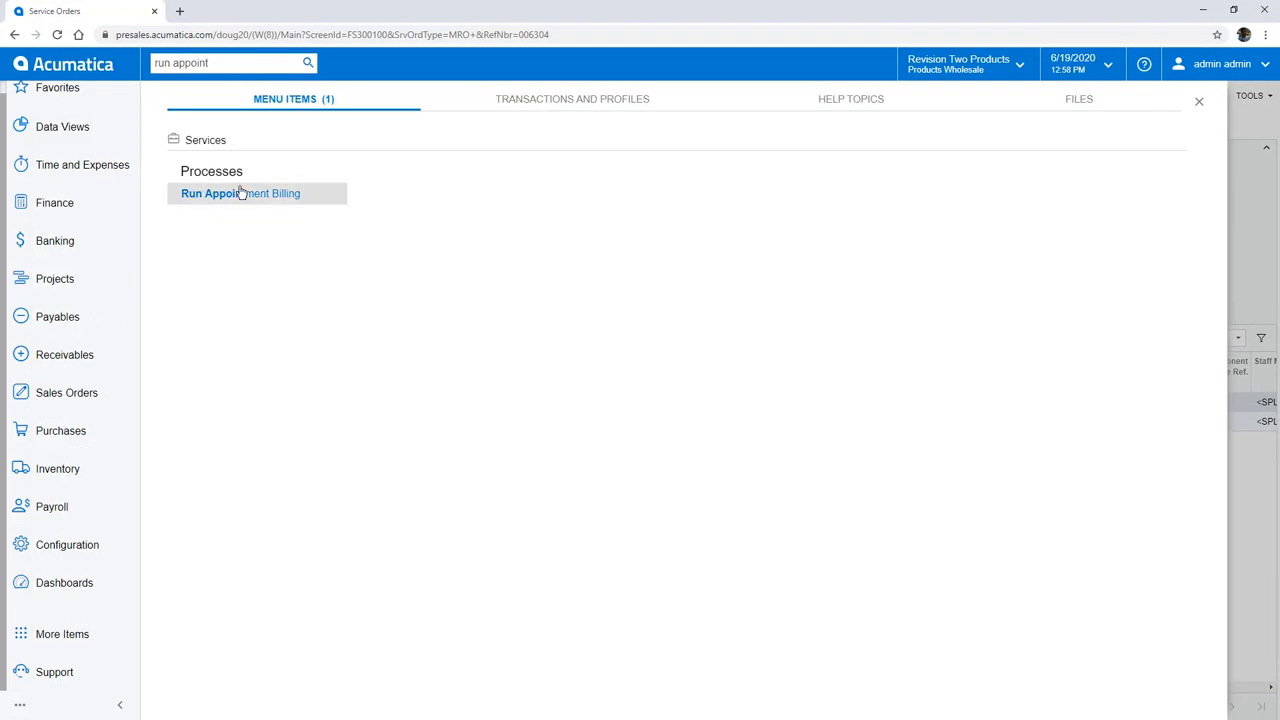
left_click(240, 192)
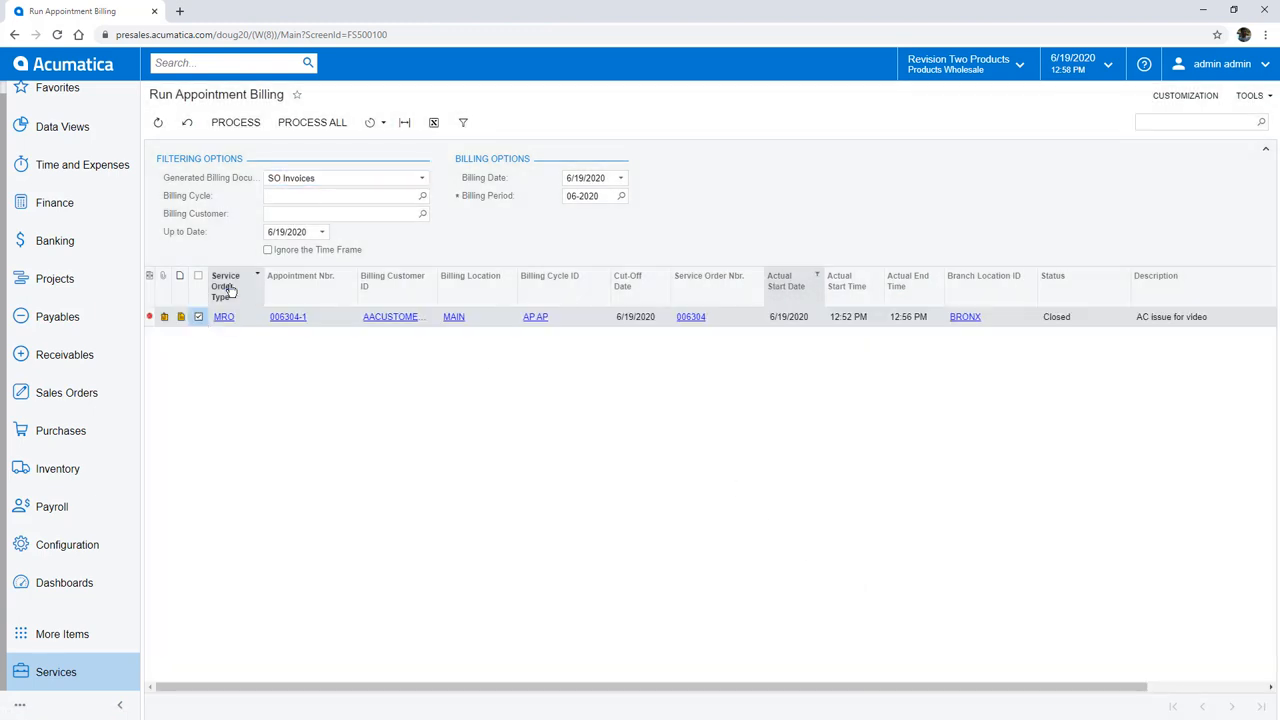
left_click(236, 122)
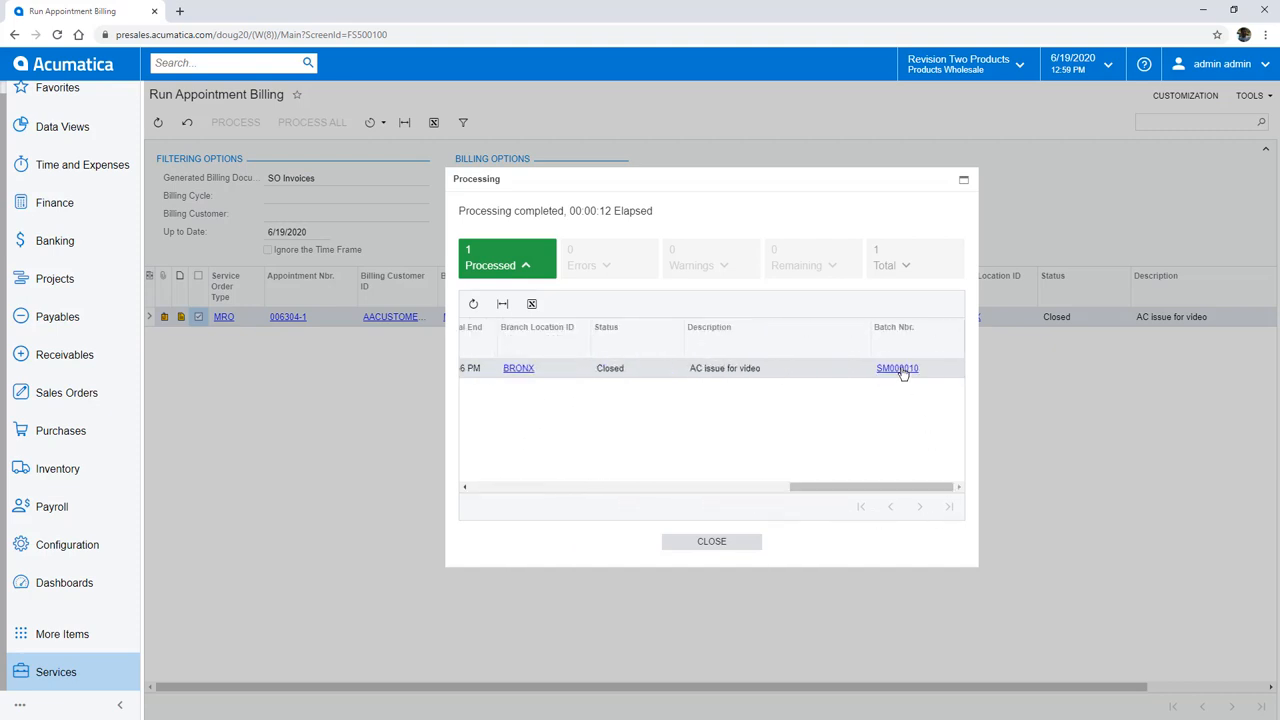
left_click(896, 368)
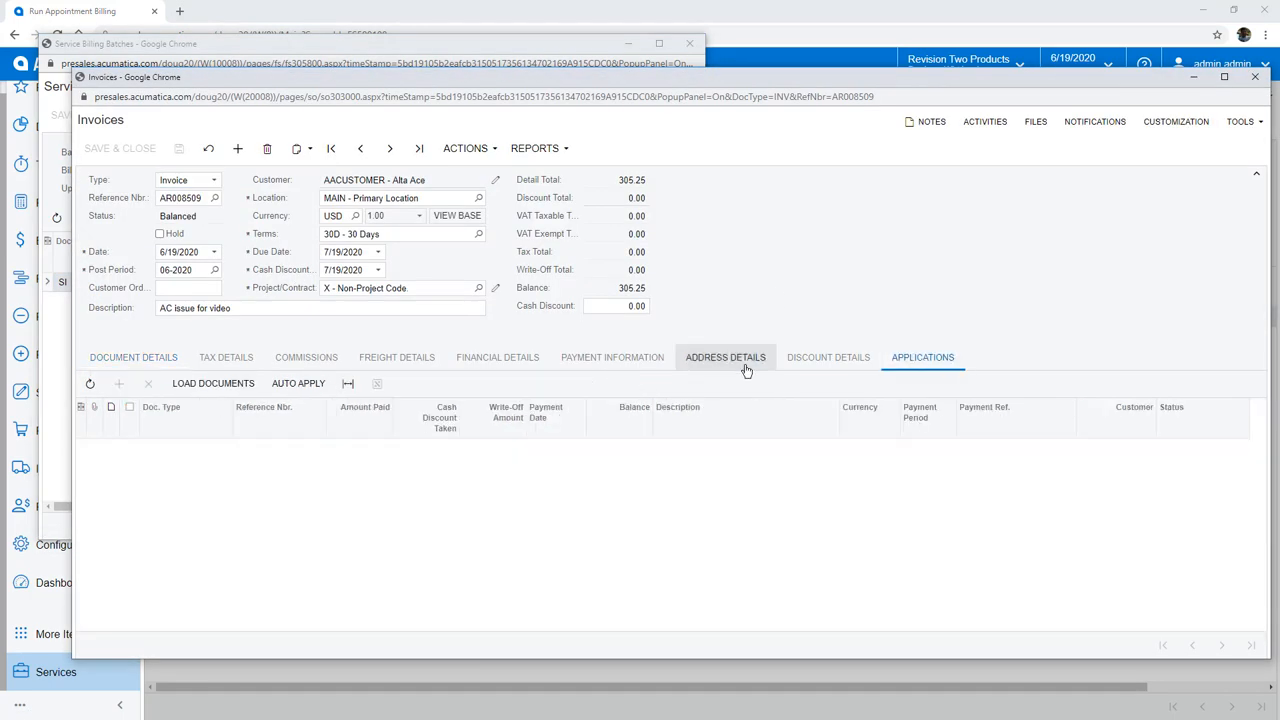
Load the customer's open payments and auto-apply the prepayment, closing the invoice at zero balance.
left_click(298, 384)
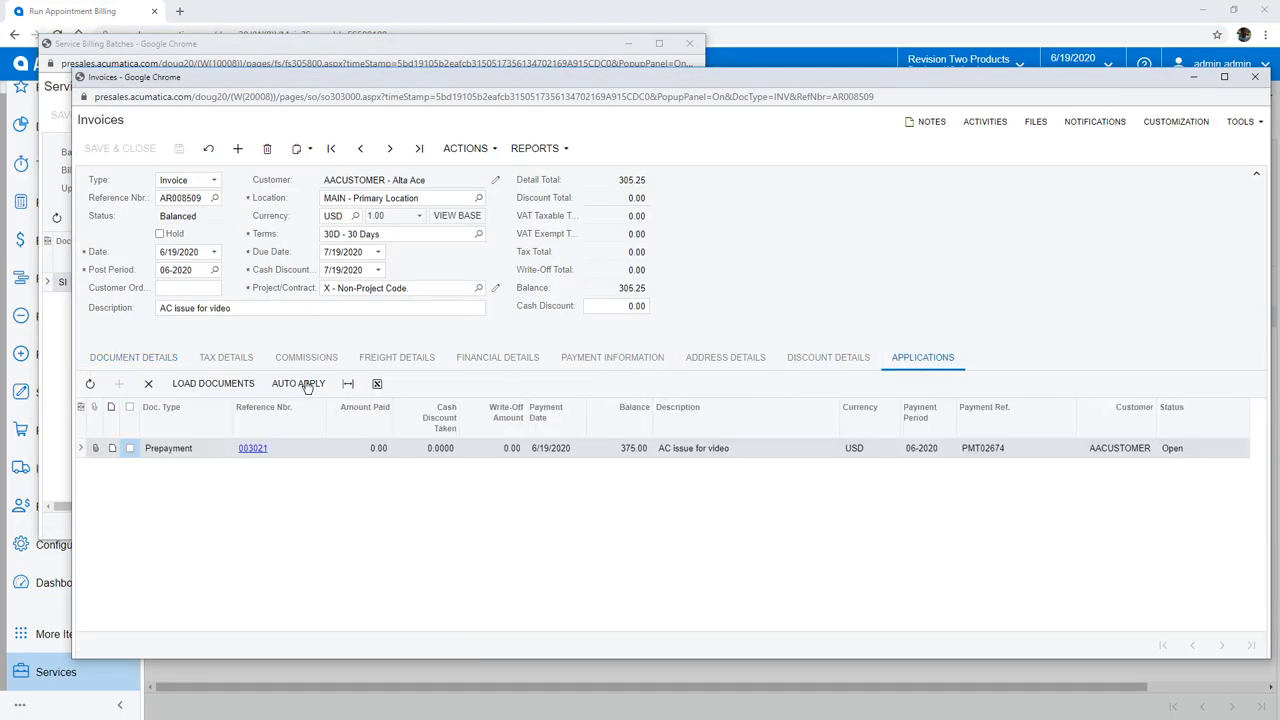
left_click(298, 384)
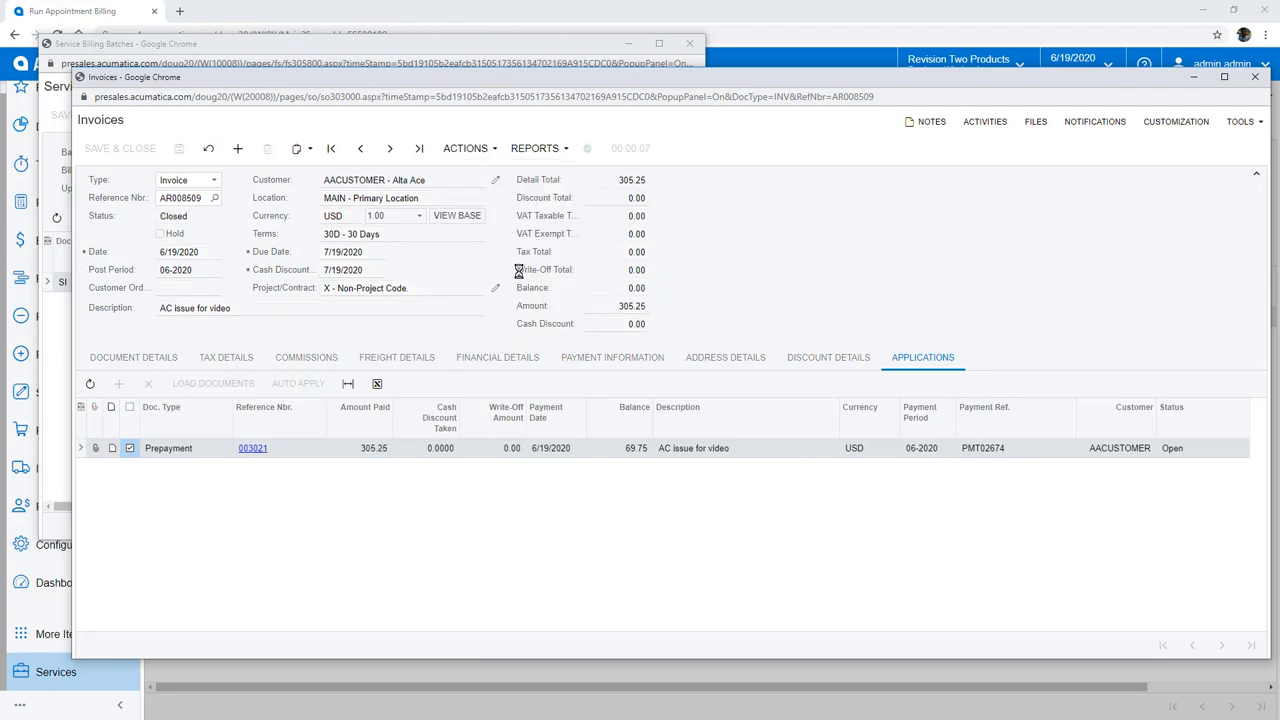